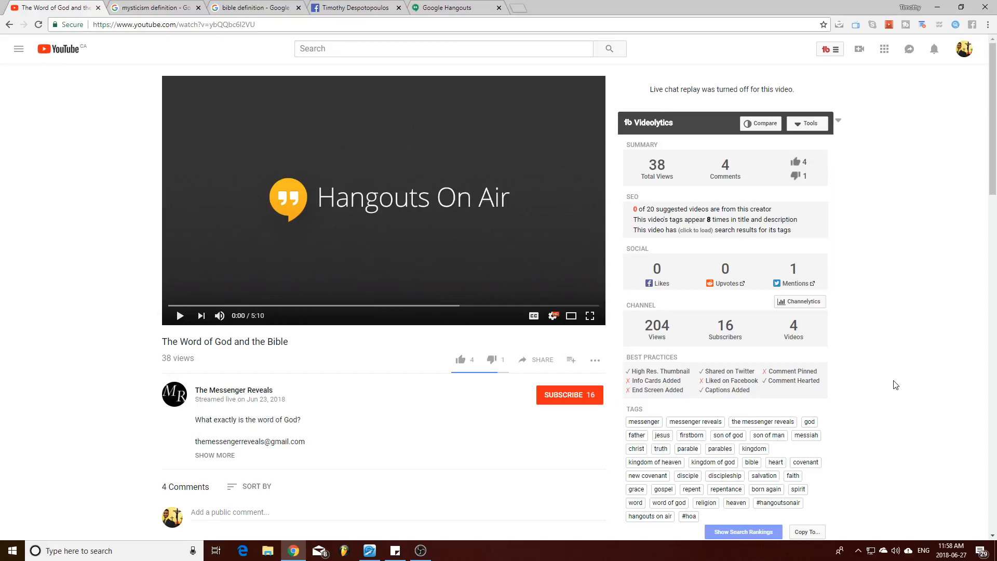
mouse_move(319, 369)
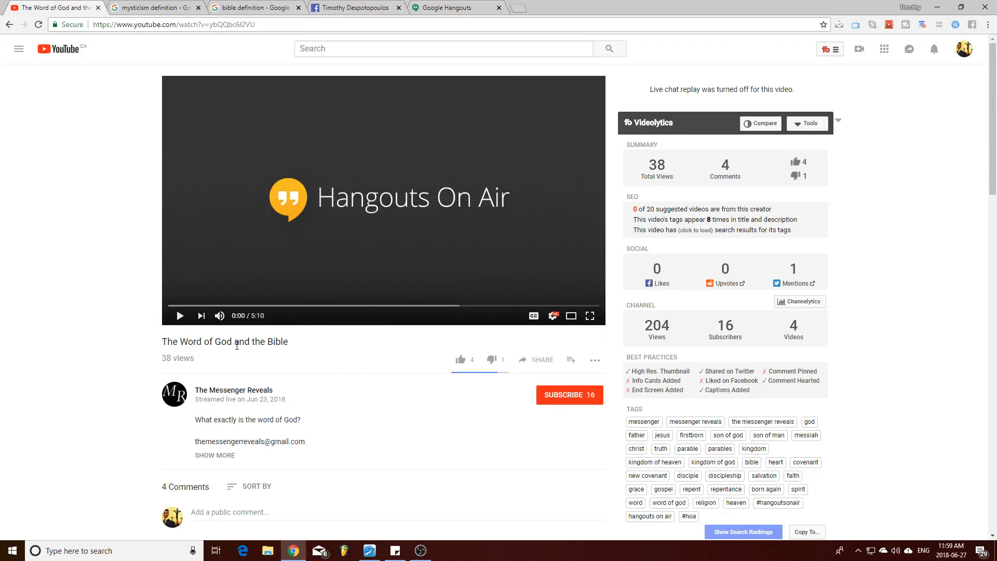
Show the Google results for mysticism and highlight parts of its first definition.
left_click(153, 7)
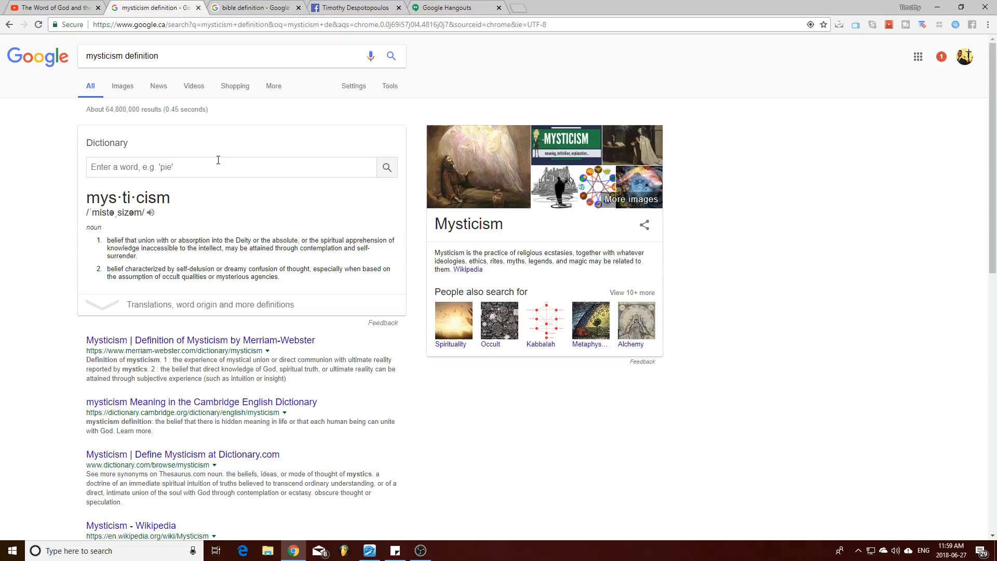
double_click(109, 239)
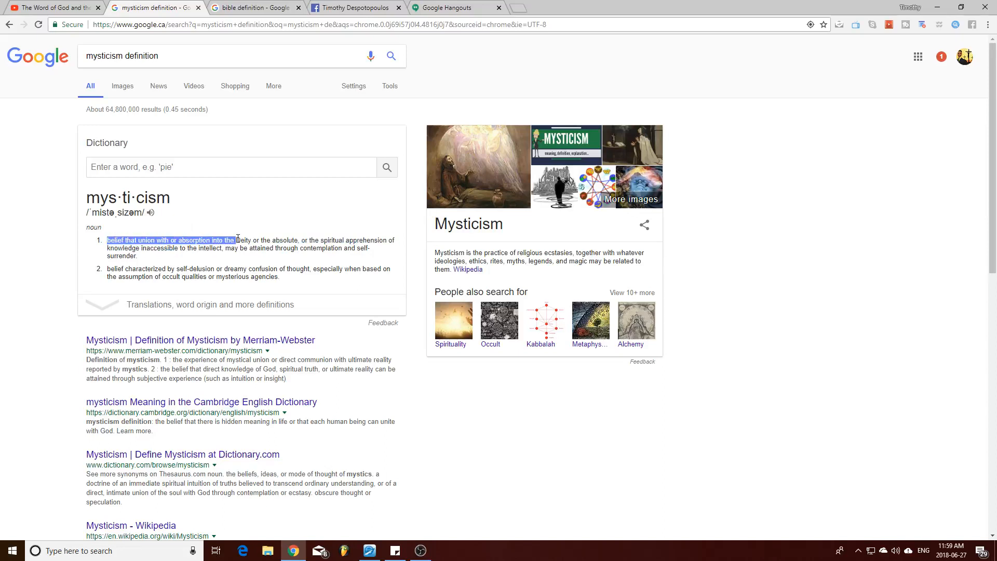
left_click_drag(236, 240, 297, 240)
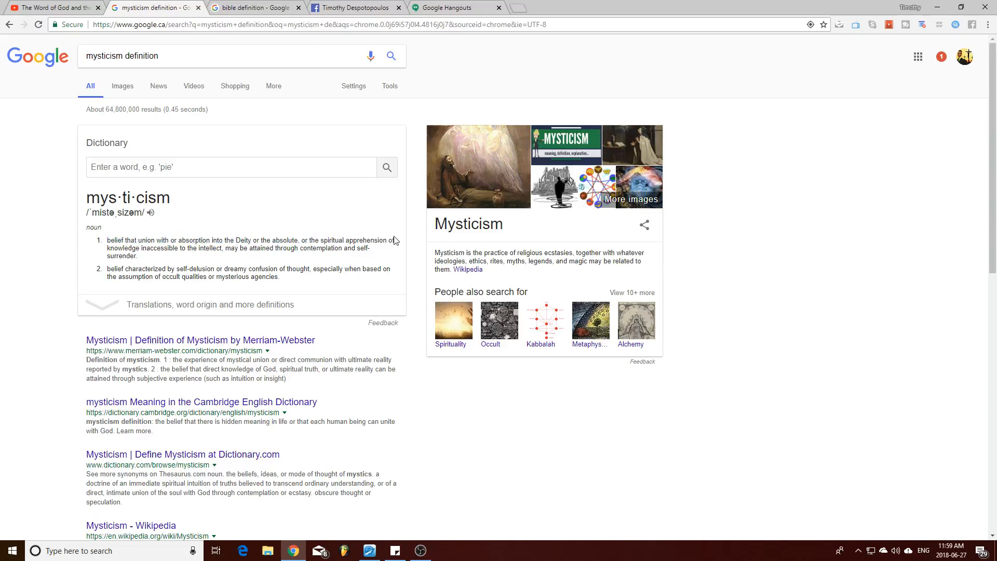
left_click_drag(106, 240, 206, 248)
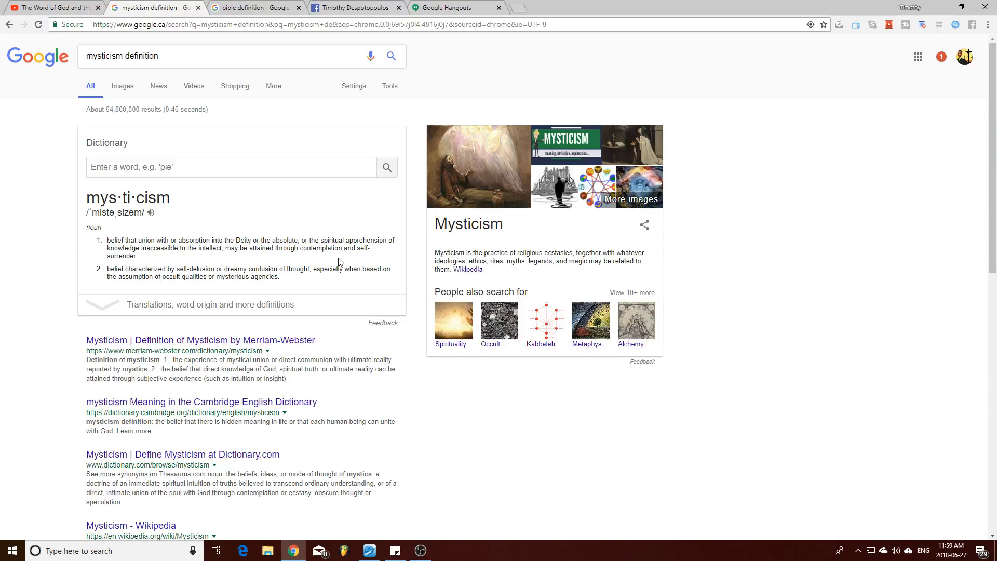
Play the YouTube video through to 0:32, pause it, and switch to the bible definition results.
left_click(54, 7)
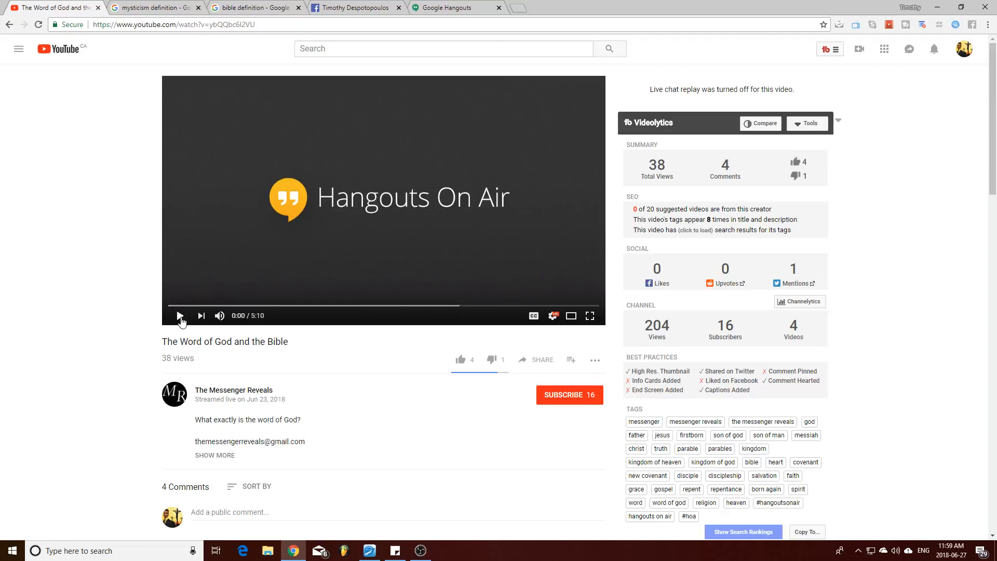
left_click(181, 315)
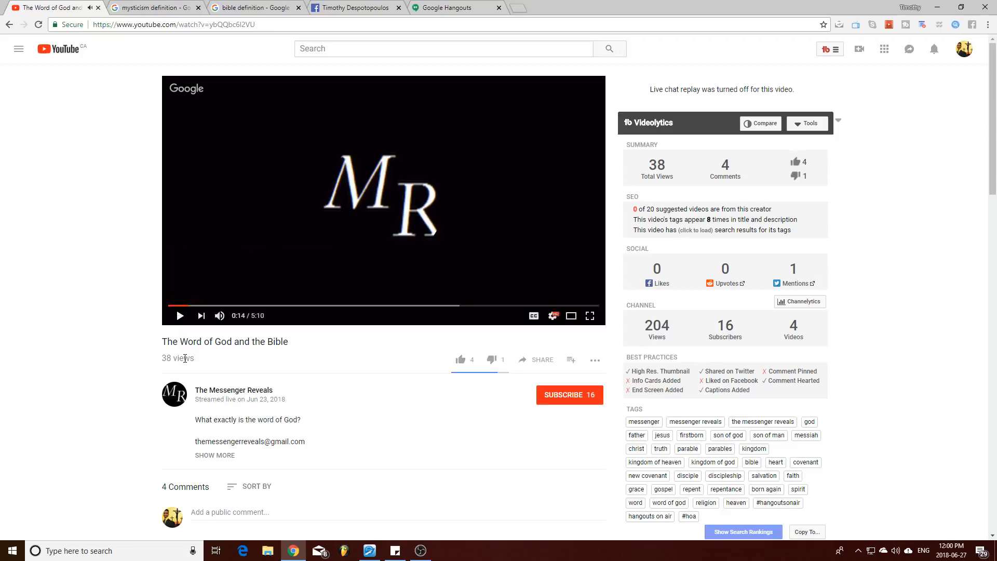
scroll("down", 3)
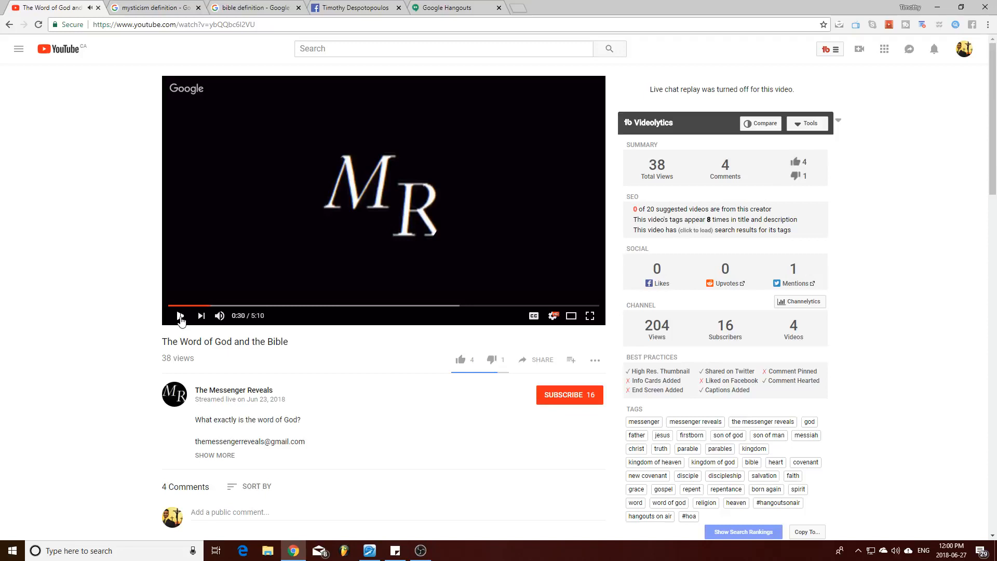
left_click(180, 316)
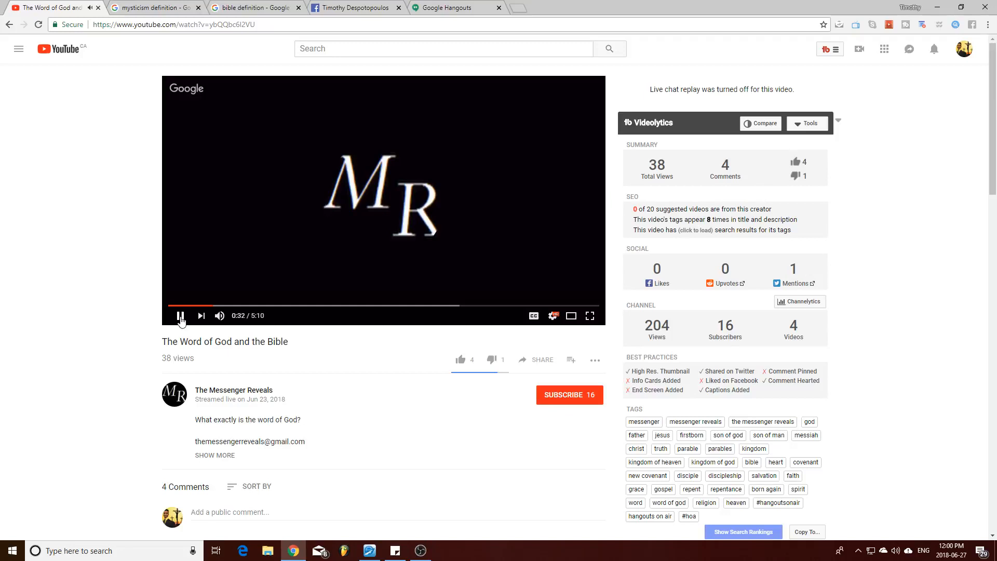
left_click(181, 315)
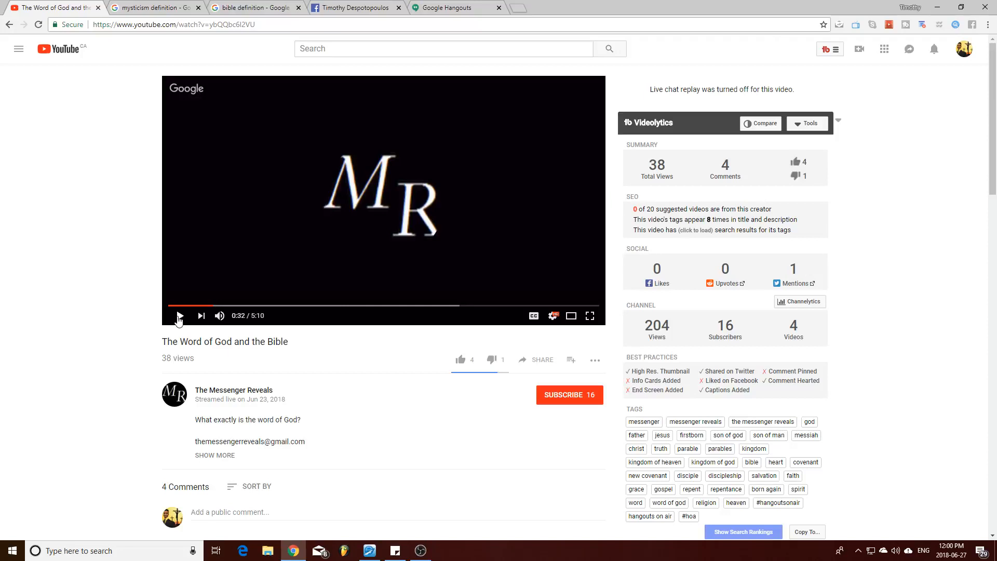
left_click(254, 7)
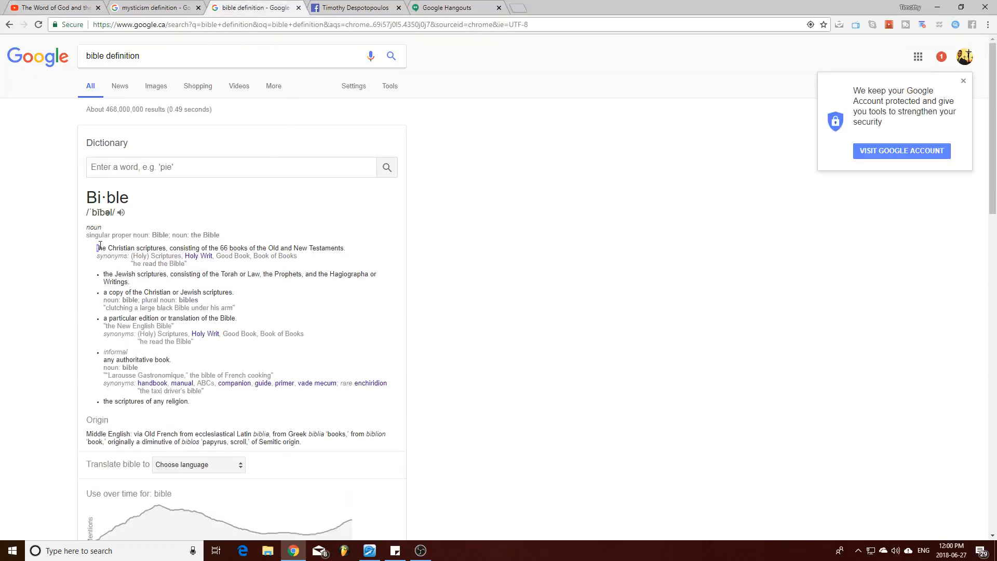
left_click_drag(97, 247, 111, 247)
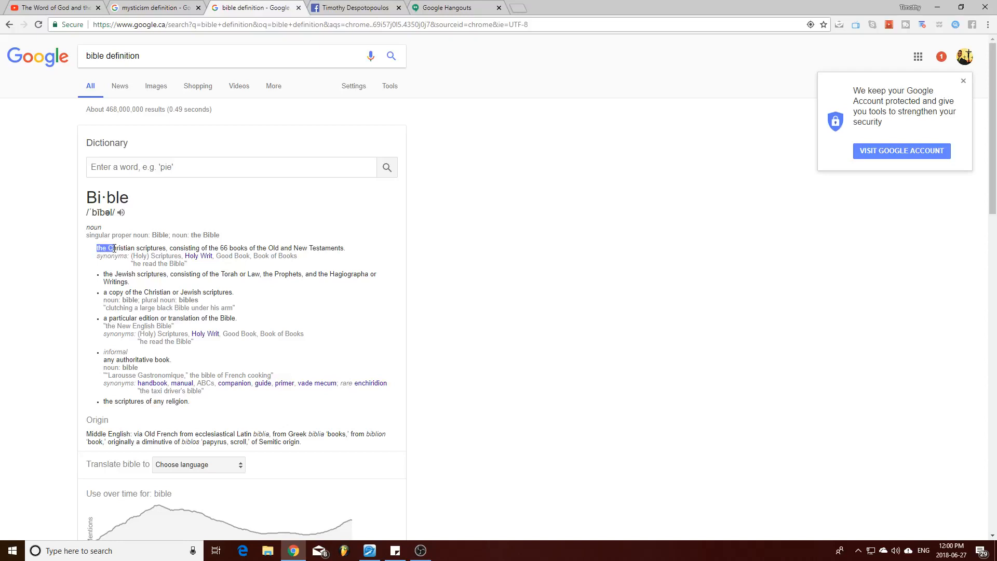
left_click_drag(96, 247, 163, 248)
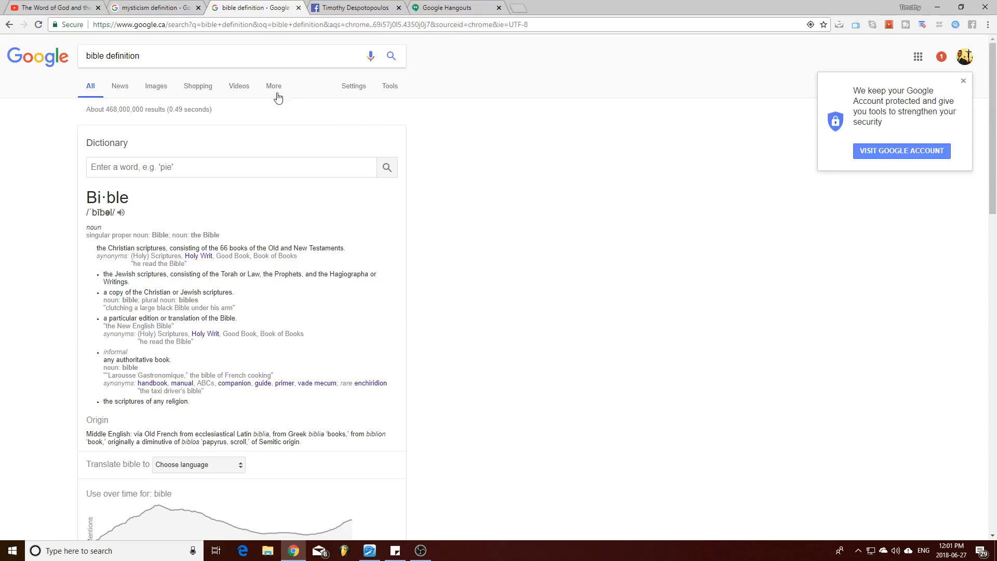
Return to the YouTube video, resume from 0:32 and pause at 0:41.
left_click(54, 7)
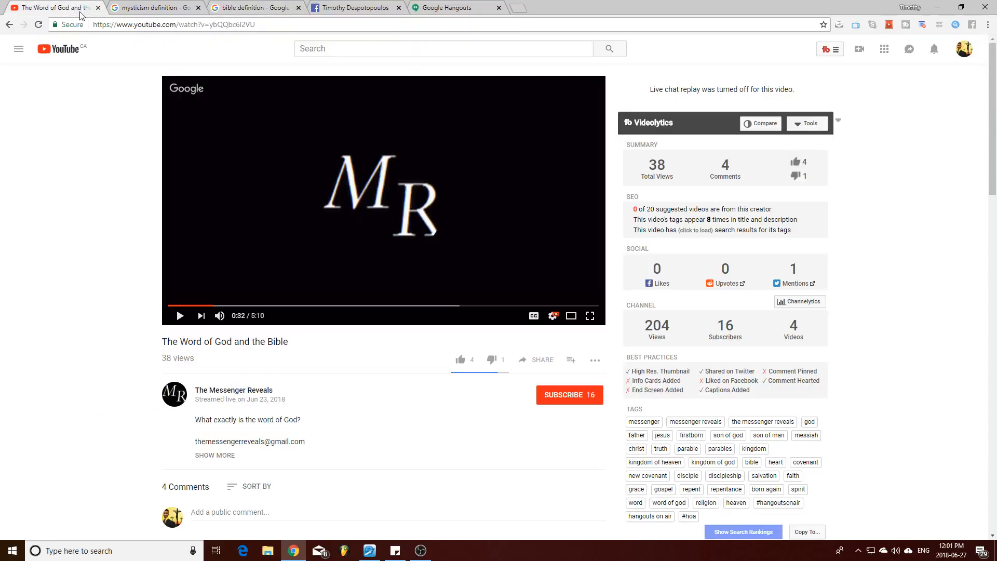
mouse_move(441, 149)
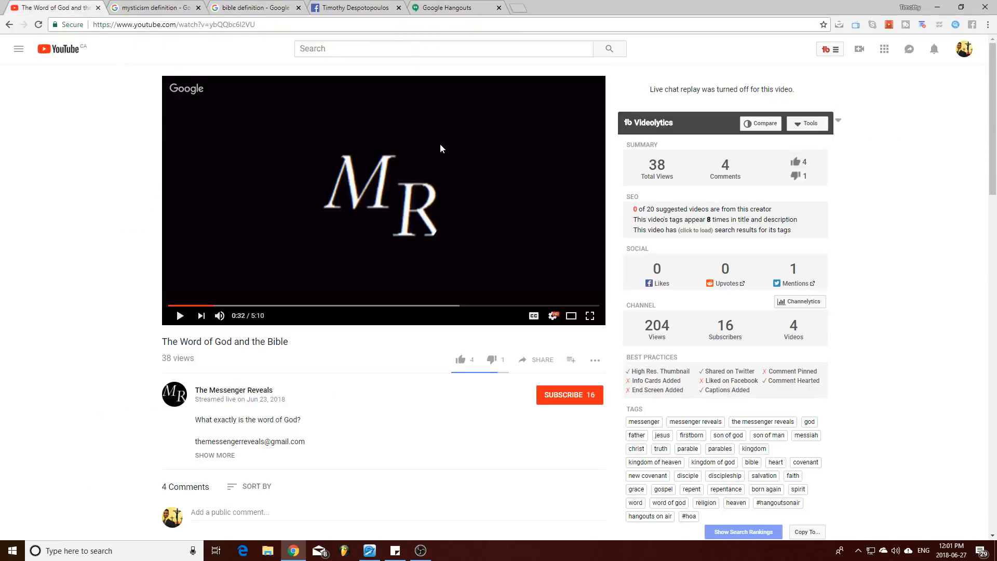
mouse_move(519, 200)
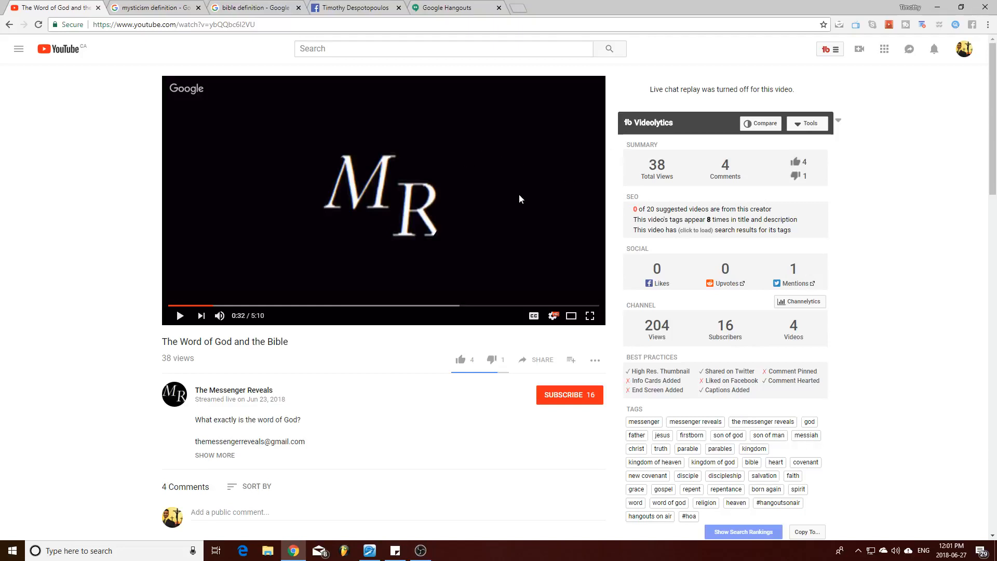
mouse_move(353, 245)
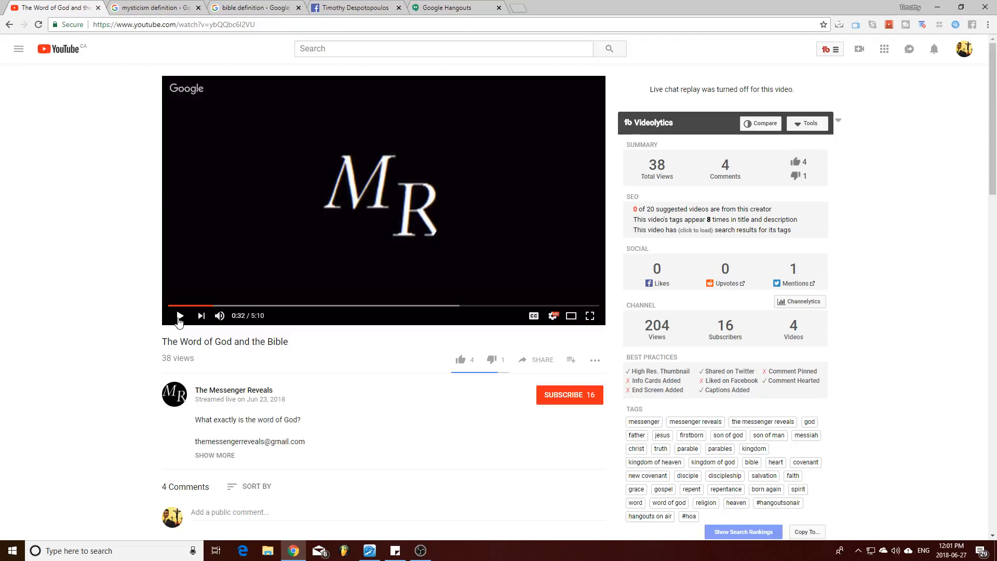
left_click(179, 316)
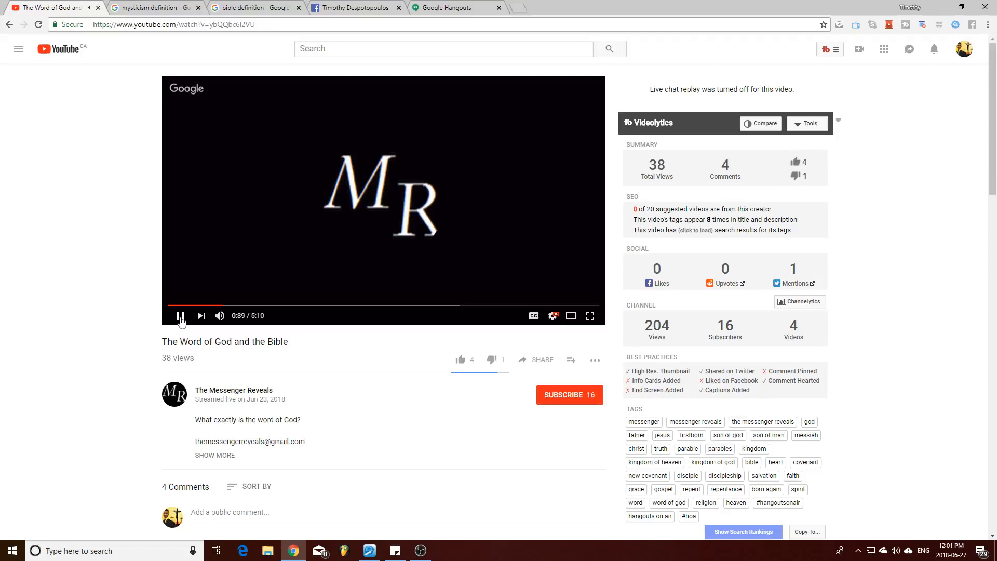
left_click(180, 316)
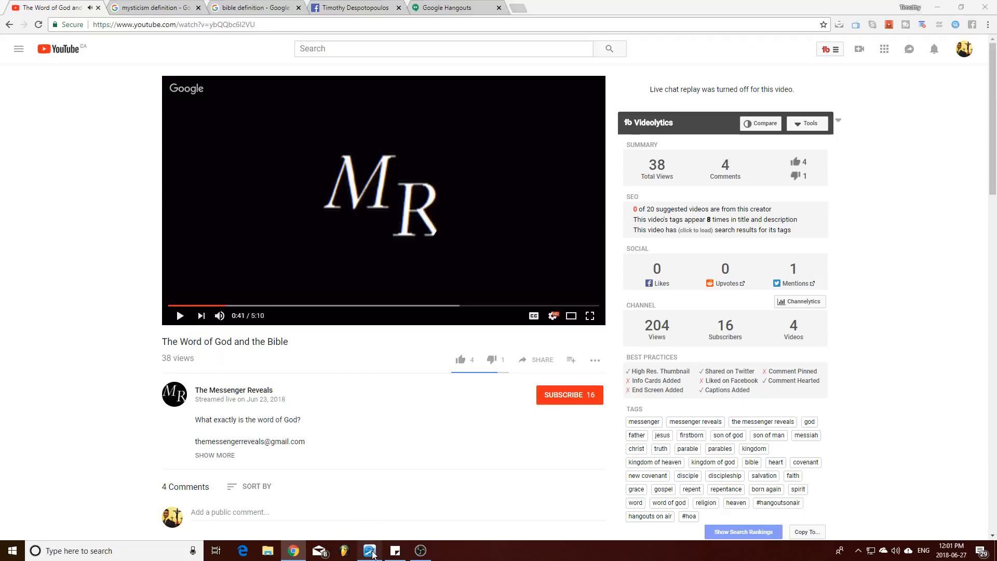
left_click(370, 550)
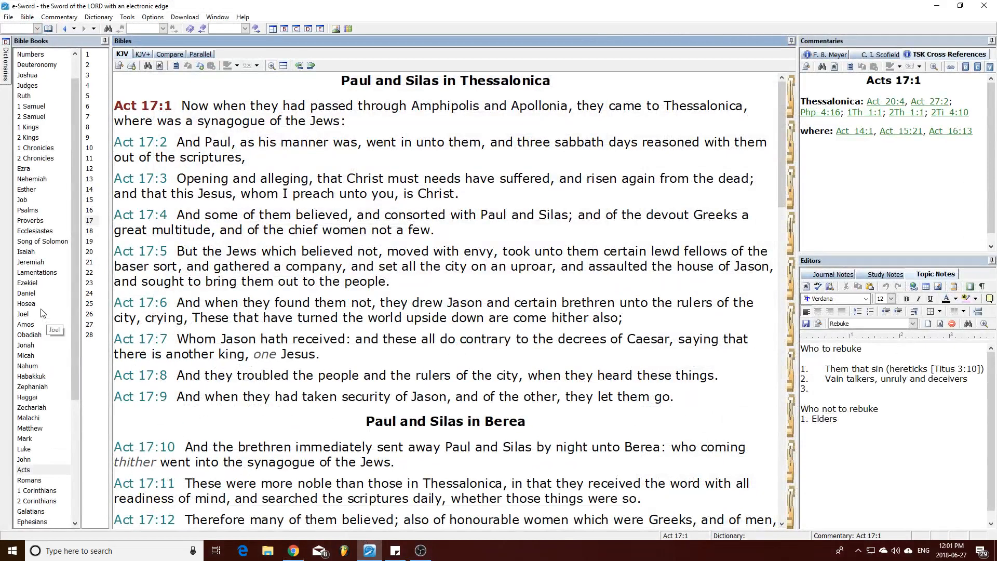
left_click(23, 458)
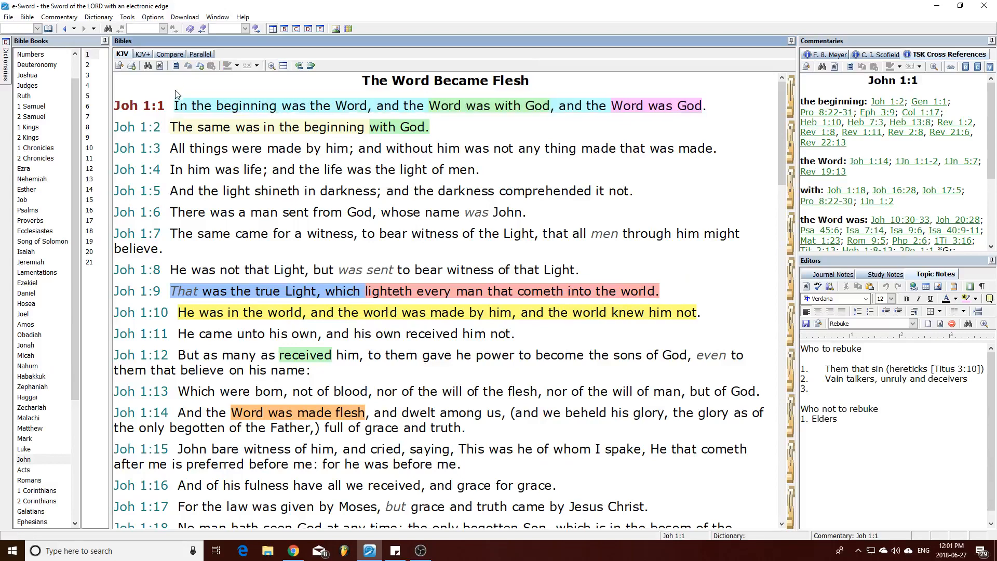
left_click_drag(177, 106, 330, 106)
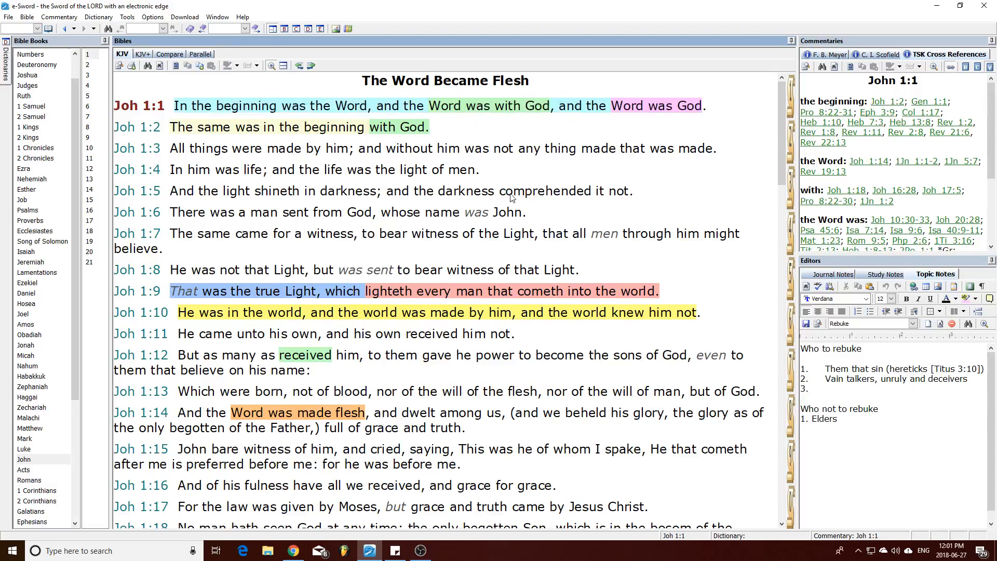
left_click(292, 550)
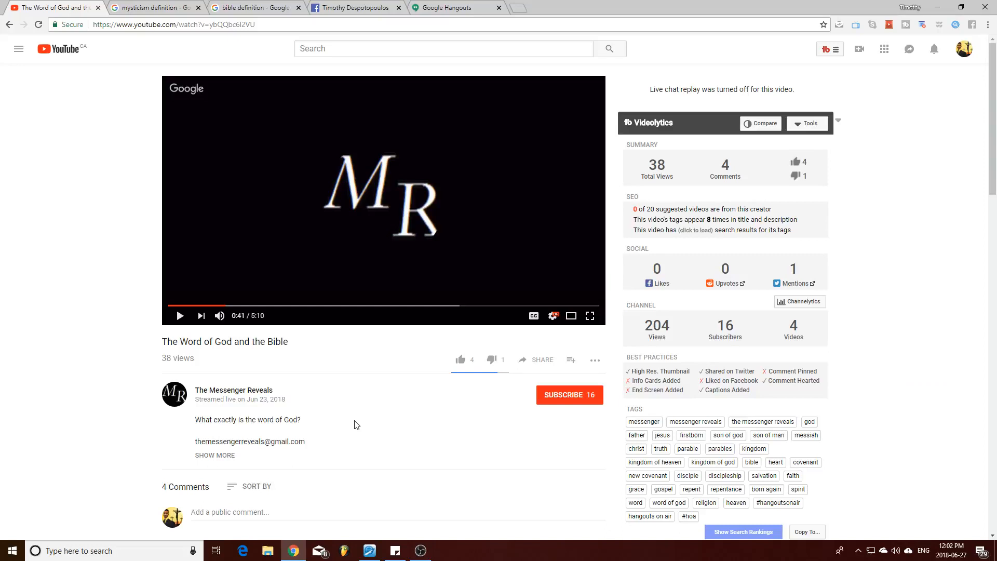
mouse_move(205, 337)
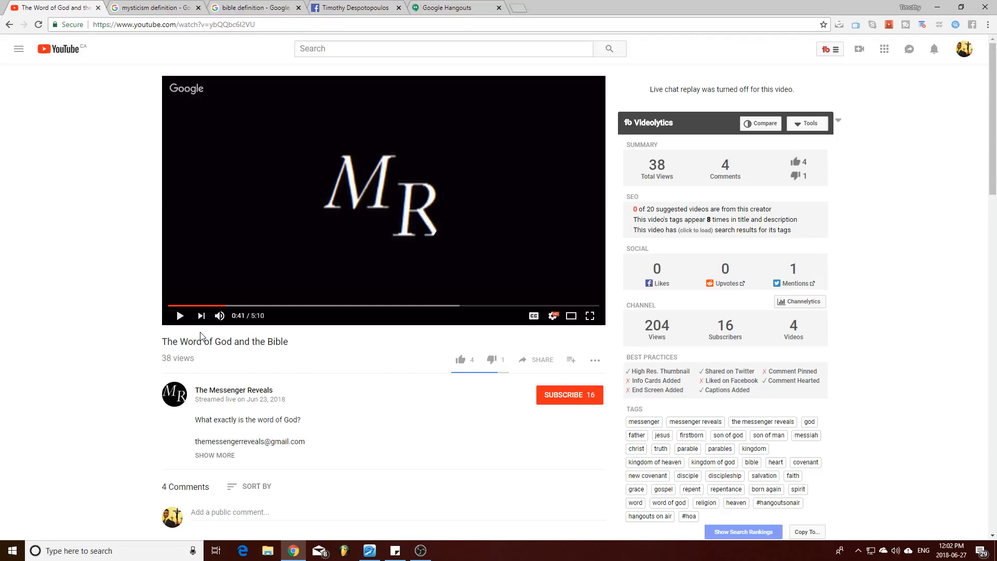
mouse_move(219, 316)
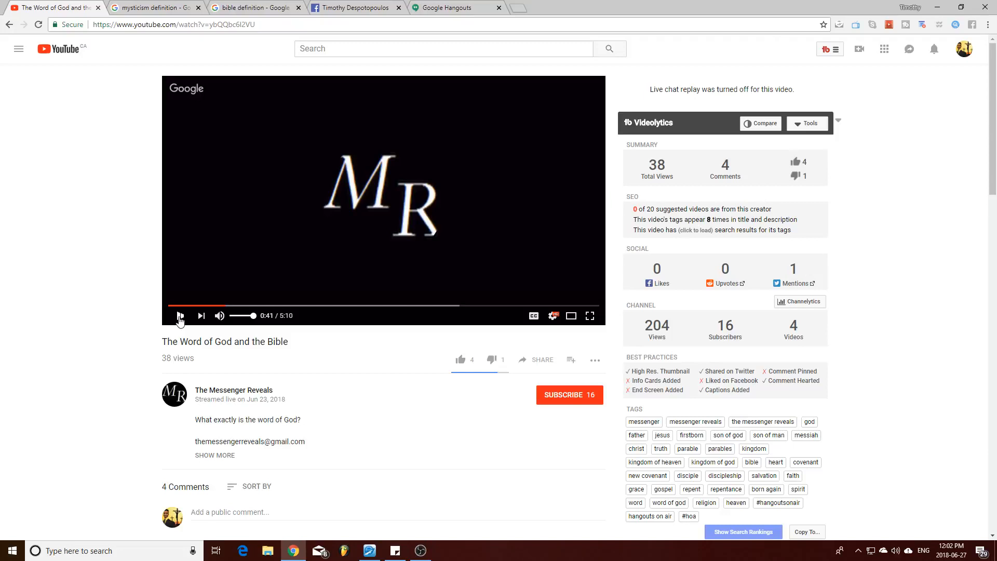
Resume the video from 0:41, pause at 0:51, then play on toward 1:00.
left_click(180, 316)
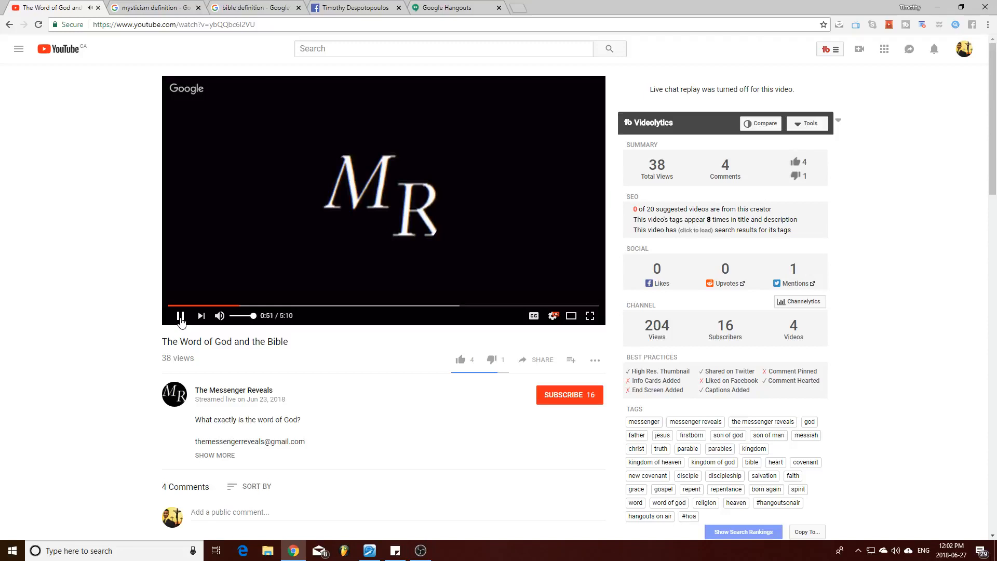
left_click(181, 316)
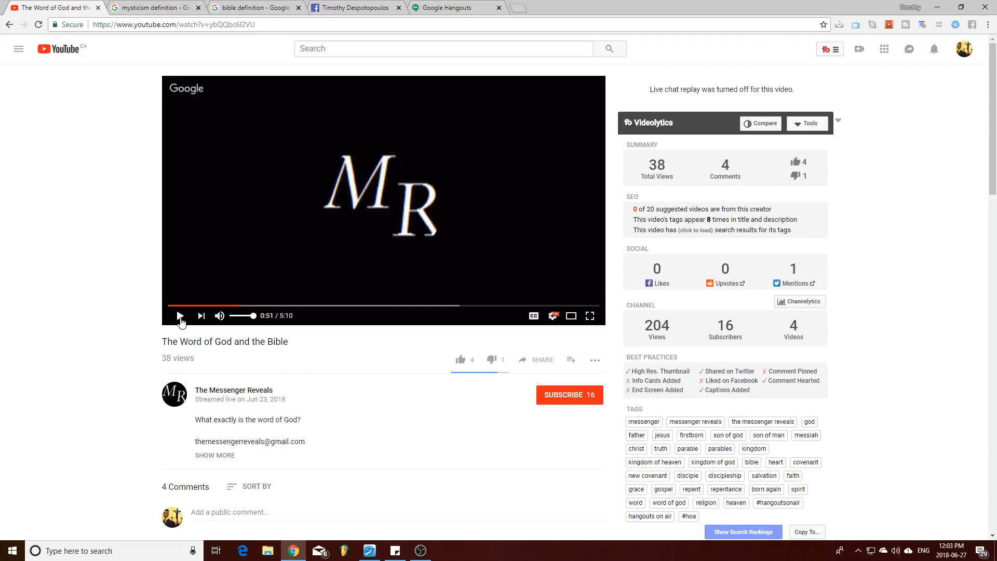
left_click(181, 316)
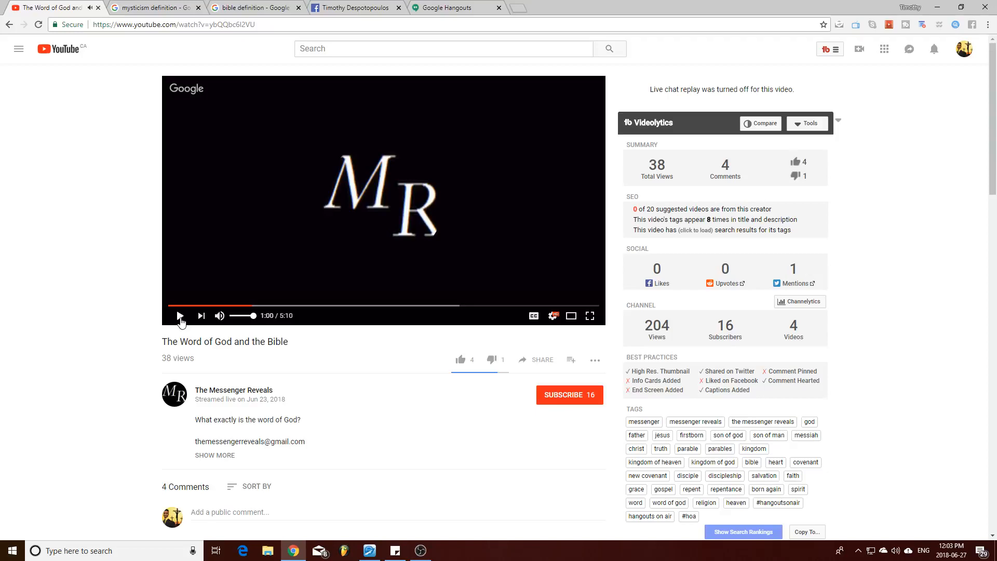
Switch to e-Sword, show Matthew 4 and mark 'Jesus' in 4:1 and 'Man shall not' in 4:4.
left_click(367, 551)
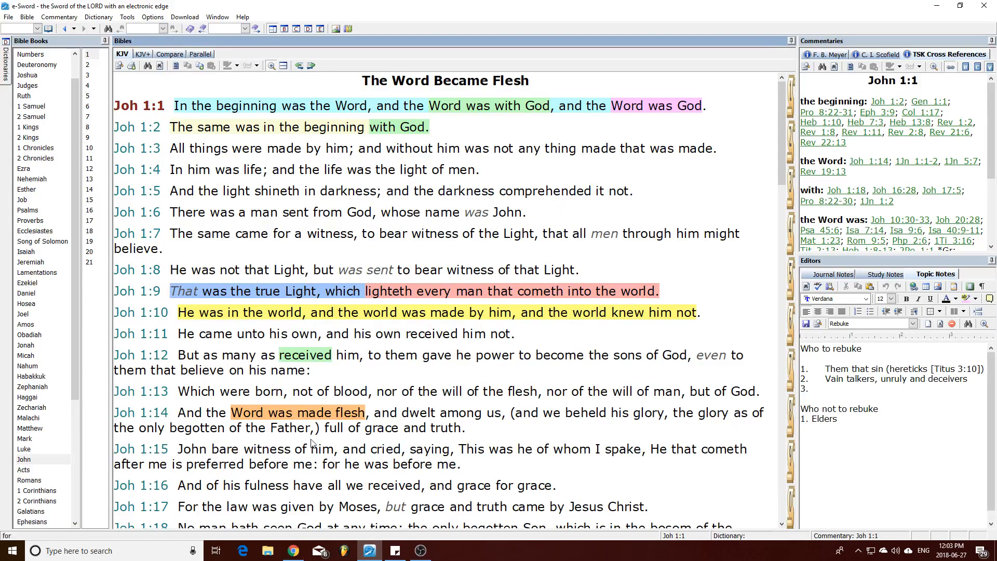
mouse_move(30, 428)
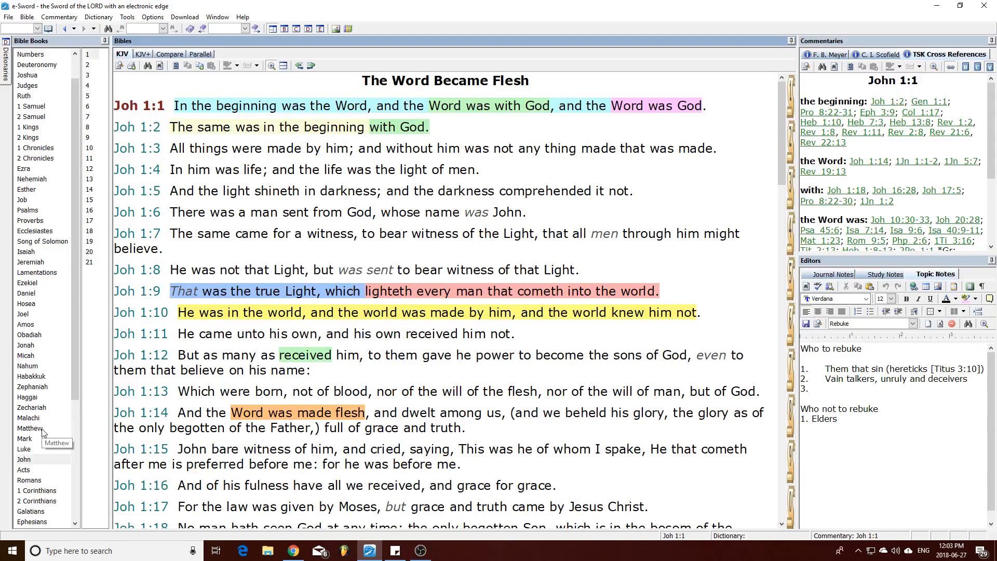
left_click(29, 427)
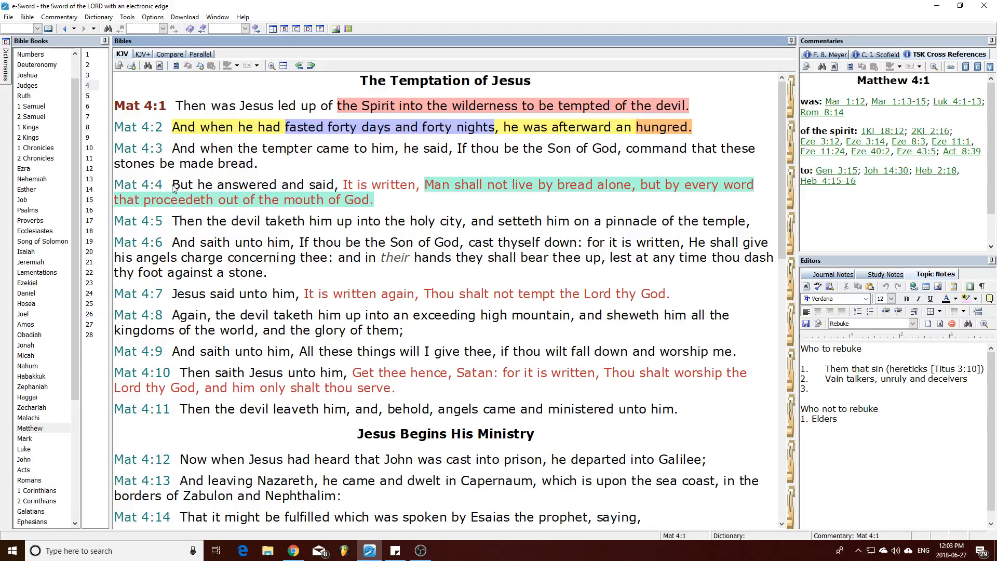
double_click(255, 105)
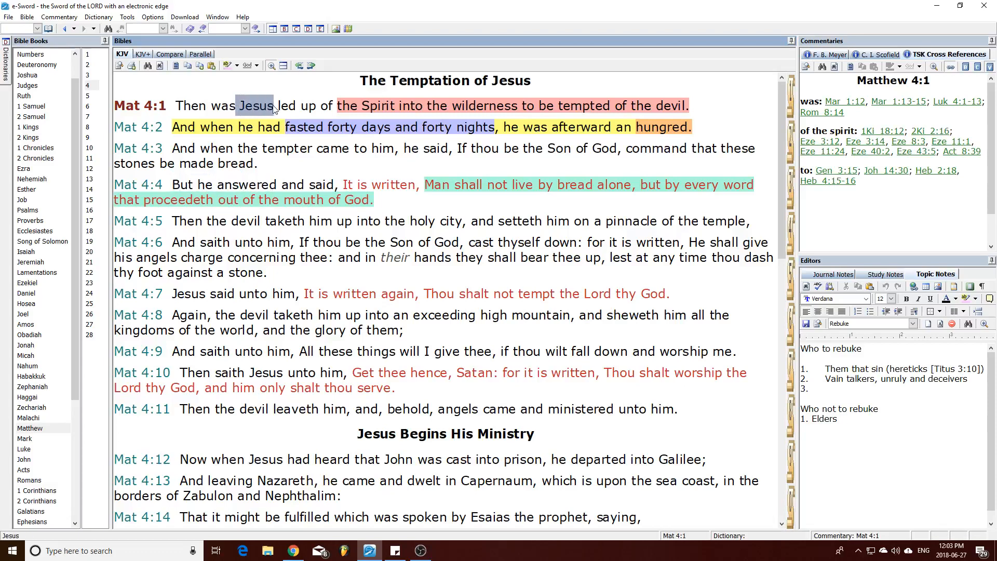
left_click(202, 184)
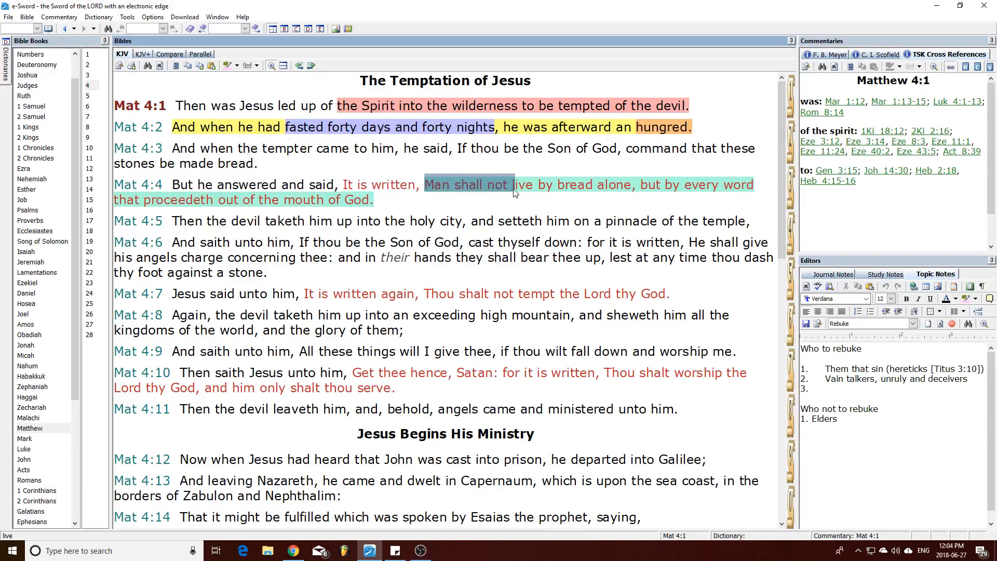
left_click_drag(515, 185, 752, 185)
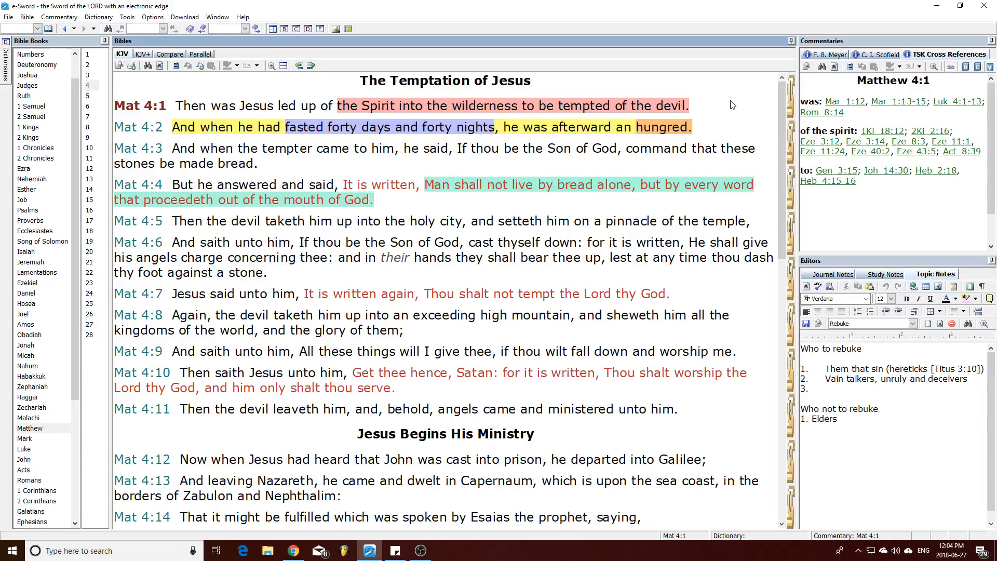
mouse_move(753, 100)
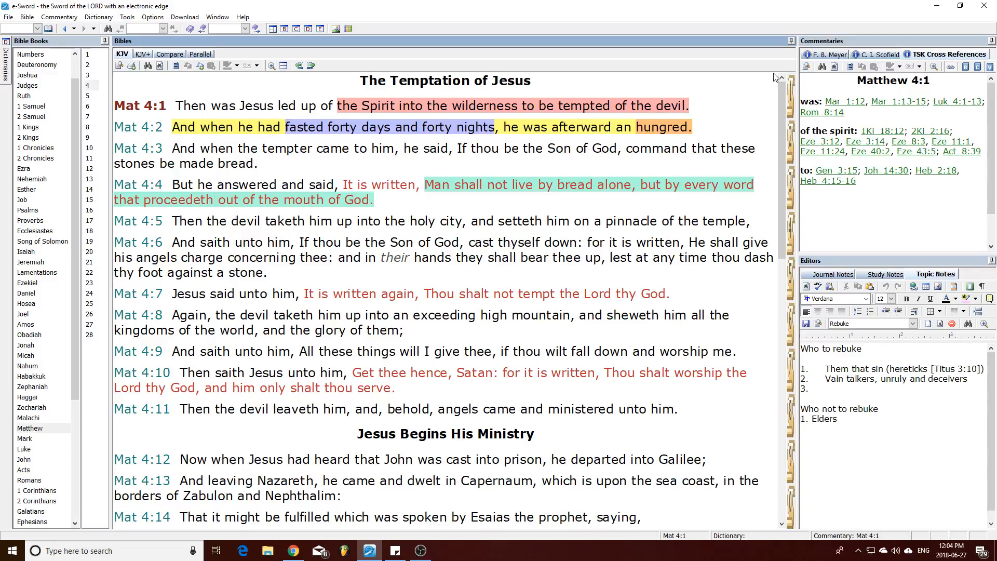
mouse_move(761, 94)
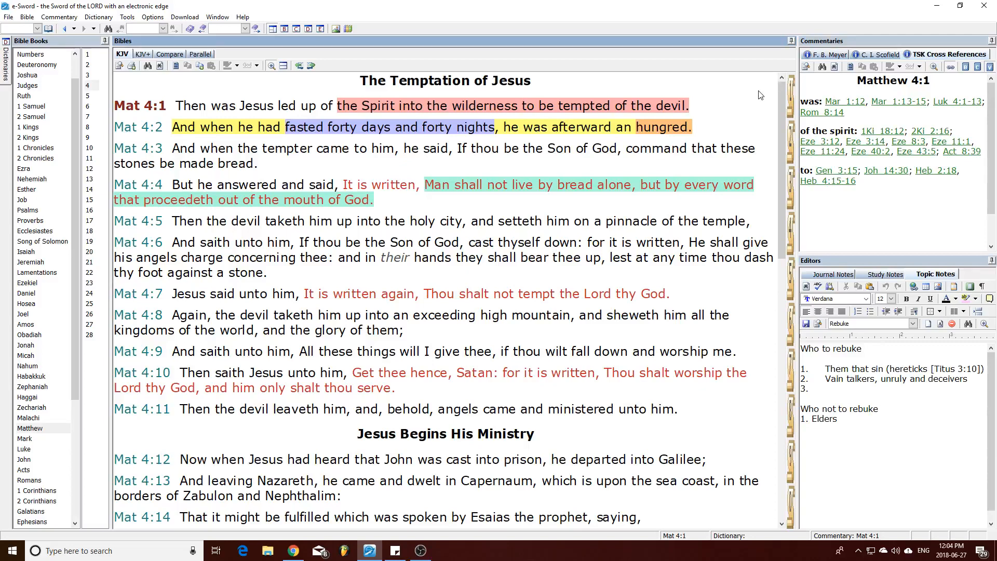
mouse_move(935, 5)
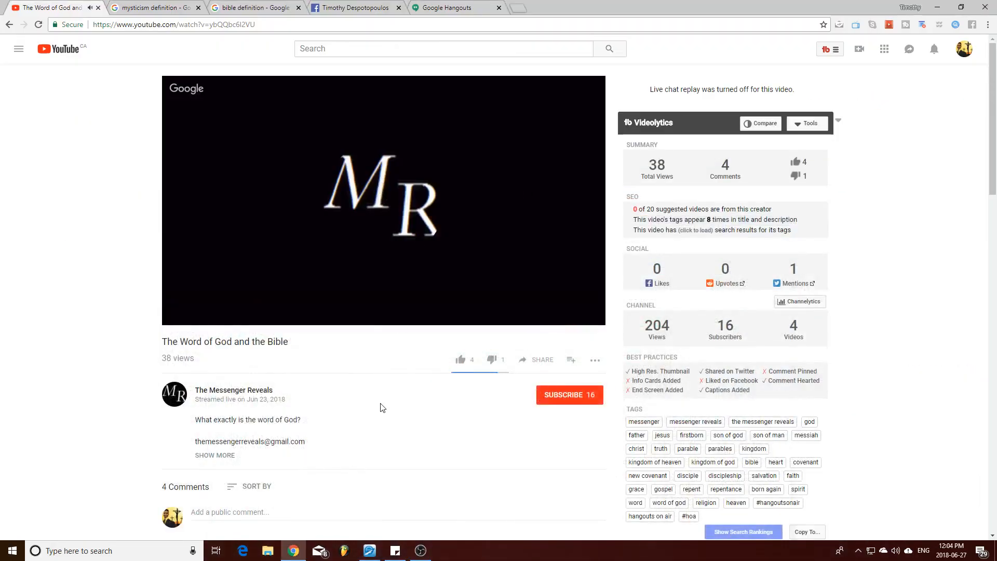
Resume the video and play it on until pausing at 1:29 of 5:10.
left_click(383, 199)
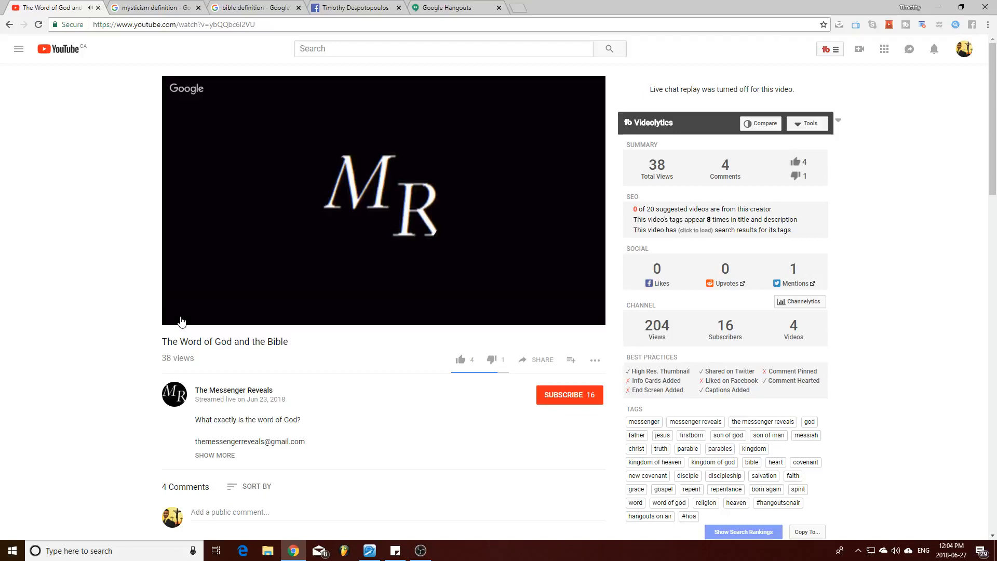
left_click(180, 316)
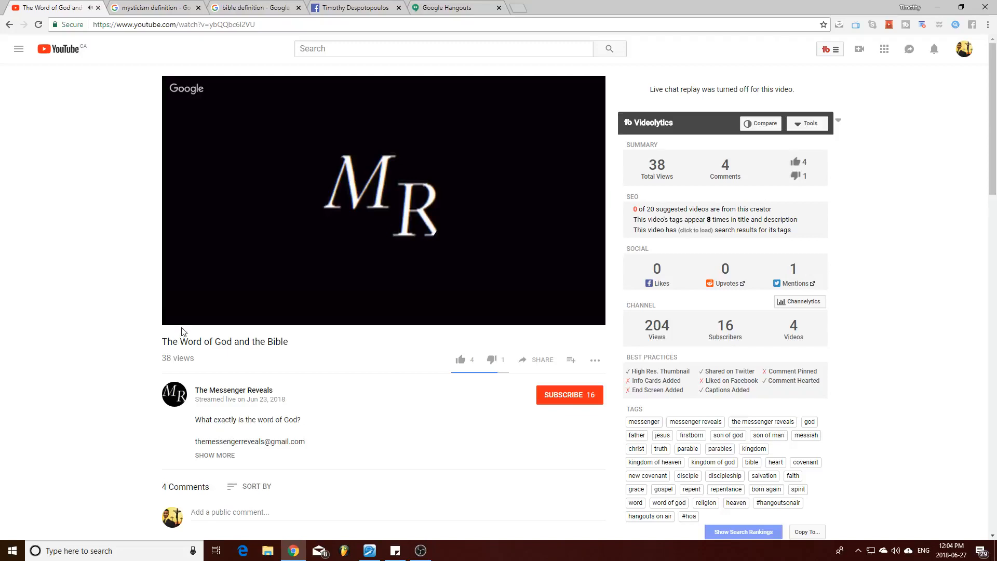
left_click(383, 200)
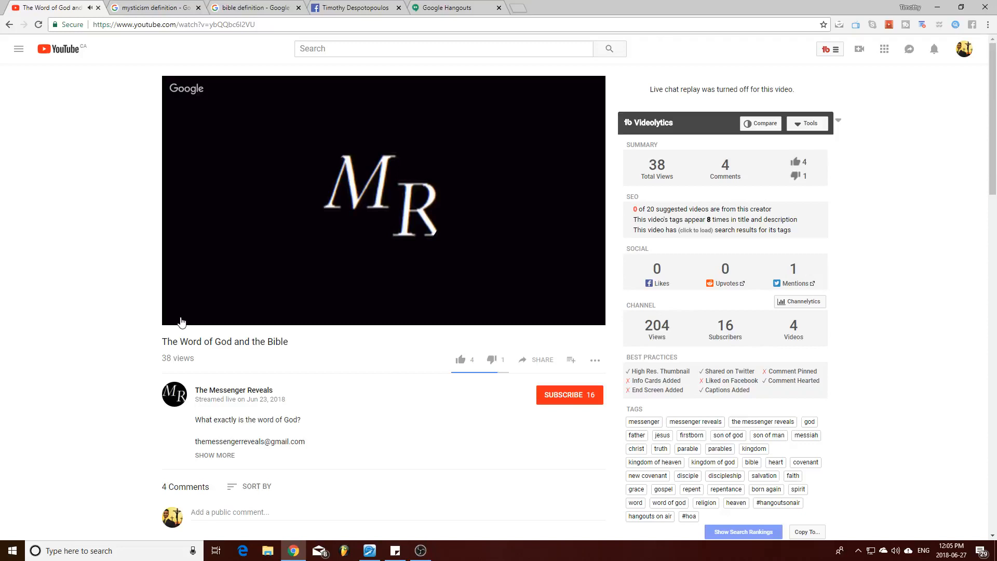
left_click(180, 316)
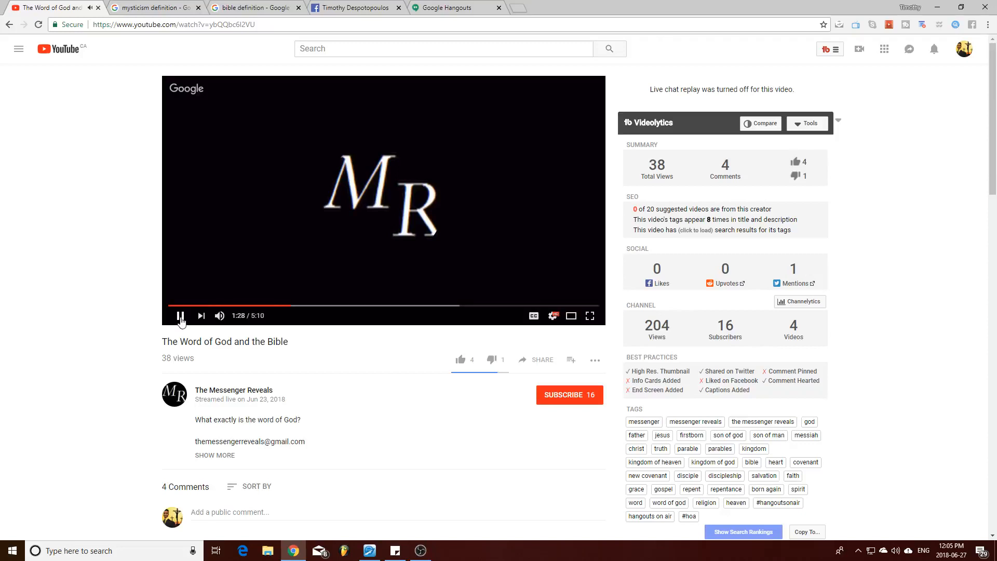
left_click(180, 316)
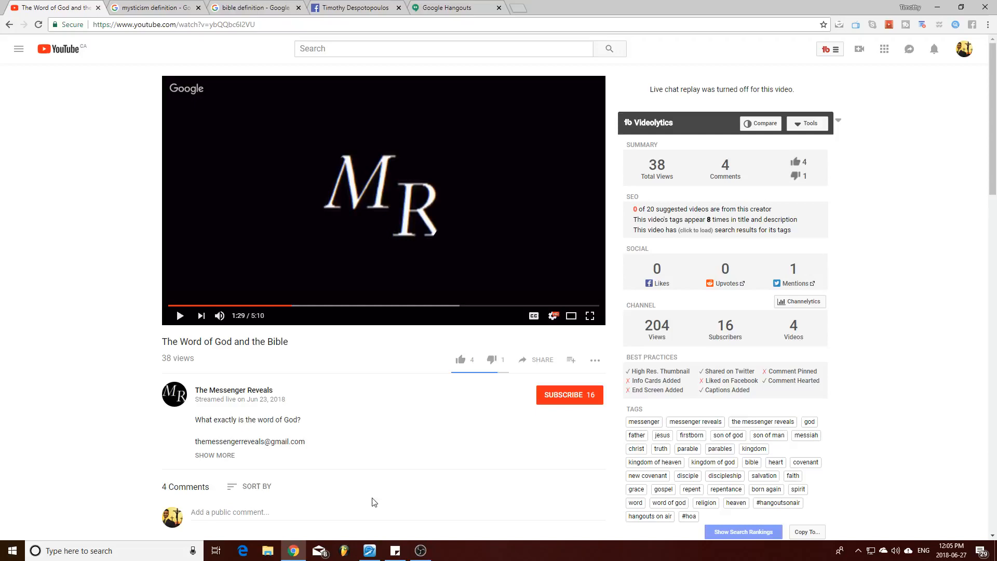
Switch to e-Sword, show John chapter 1 and point out the opening words of 1:1.
left_click(369, 550)
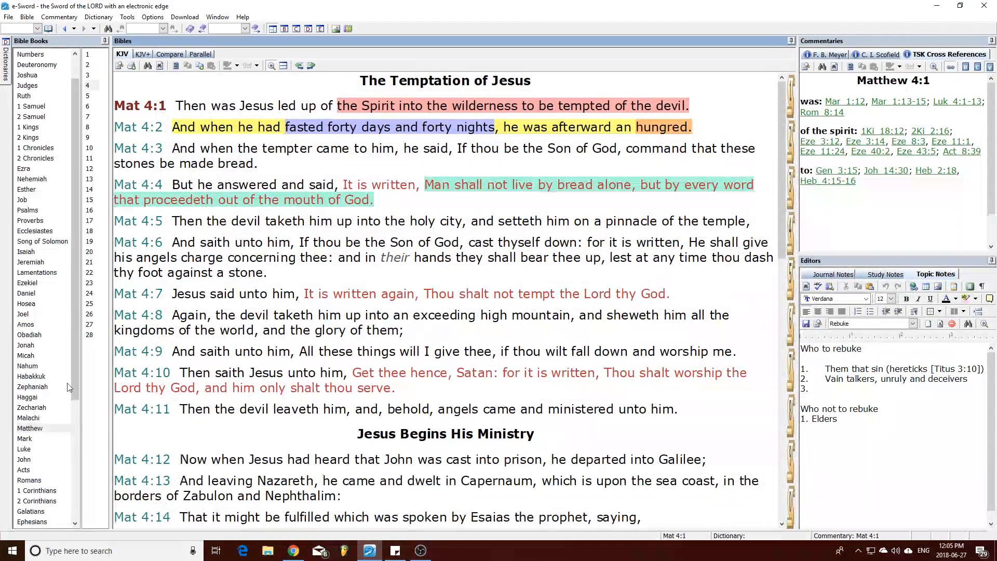
left_click(24, 459)
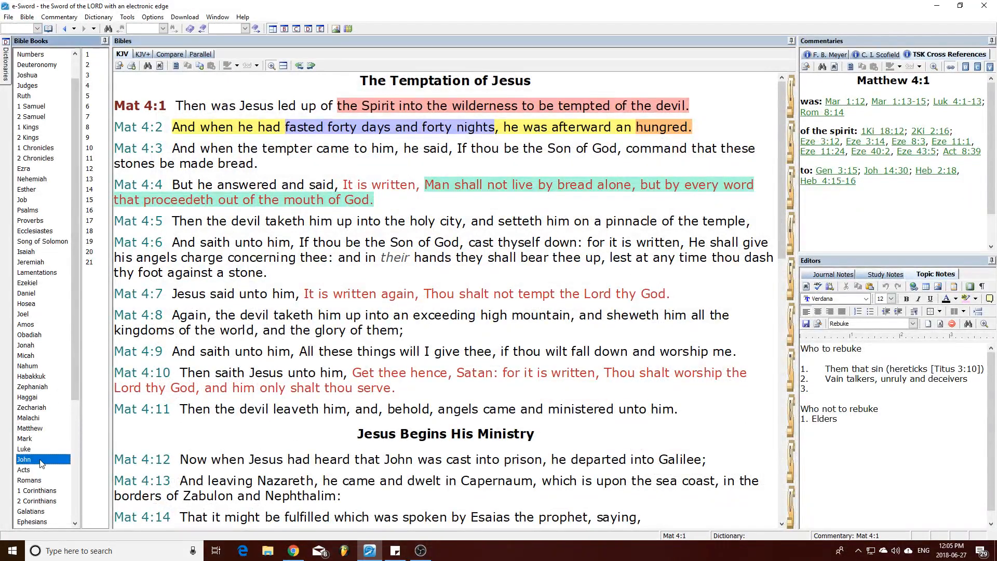
left_click(24, 458)
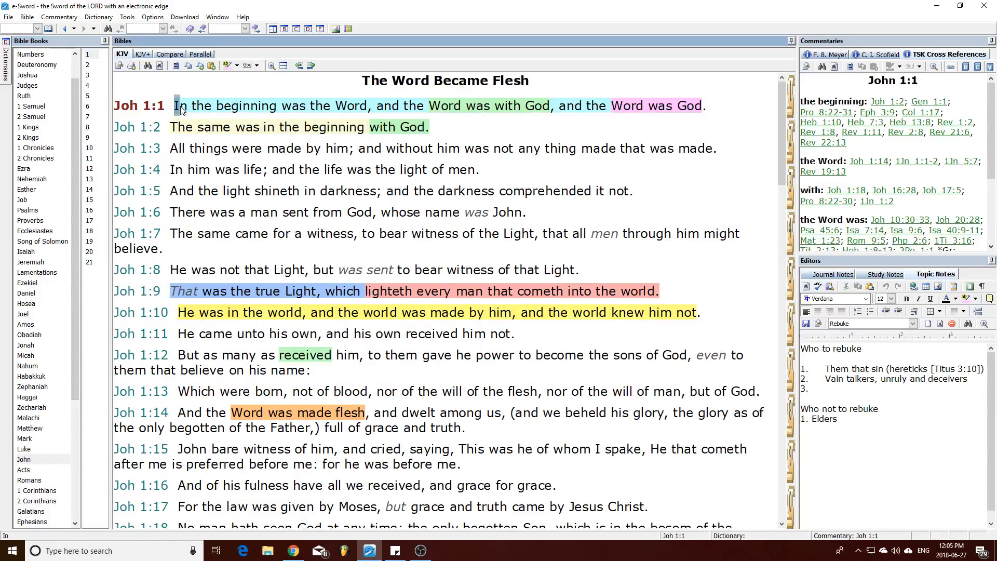
left_click_drag(177, 106, 366, 106)
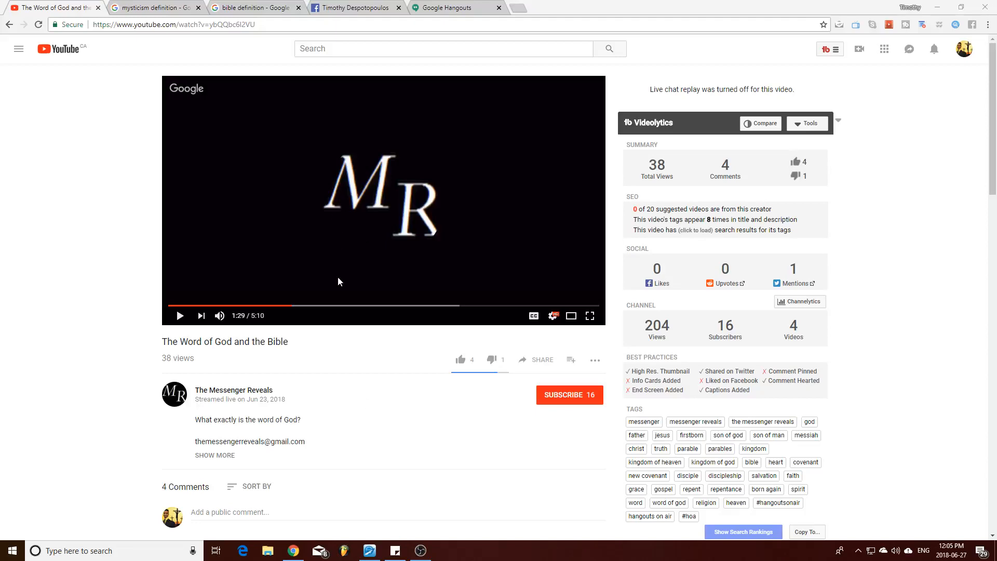
left_click(369, 550)
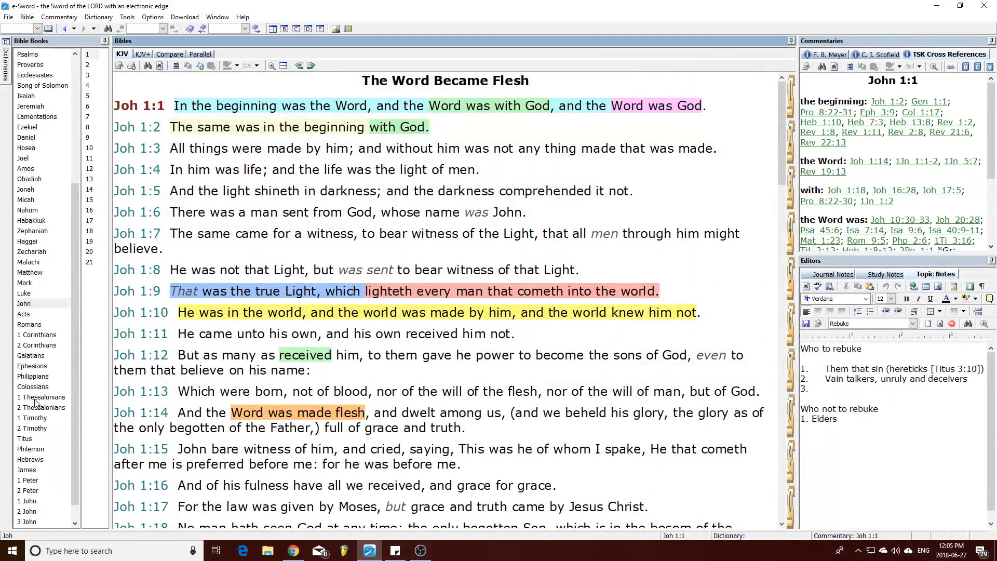
Glance at 1 John 4, show 1 John 2:6–17, then return to the paused video.
left_click(89, 85)
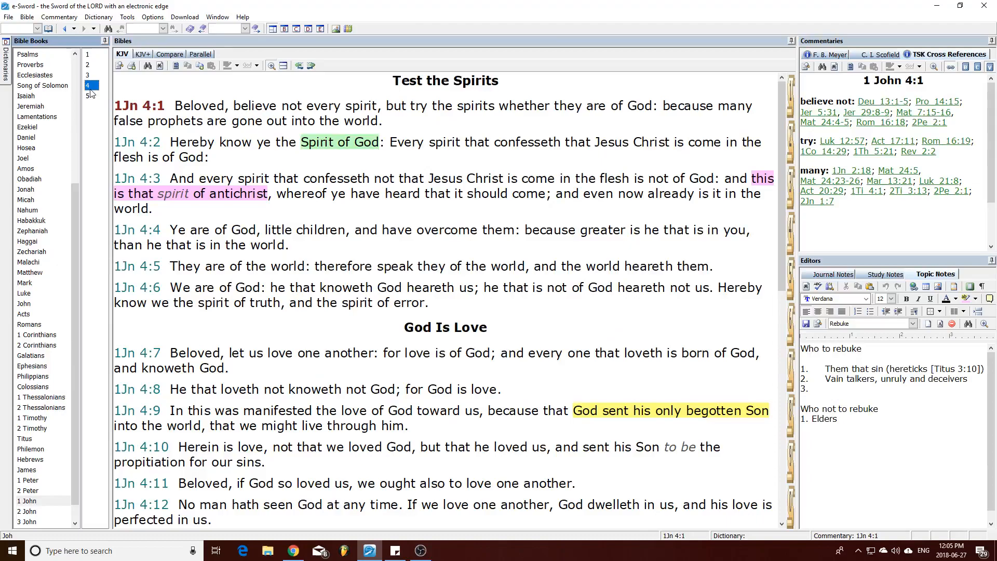
left_click(87, 75)
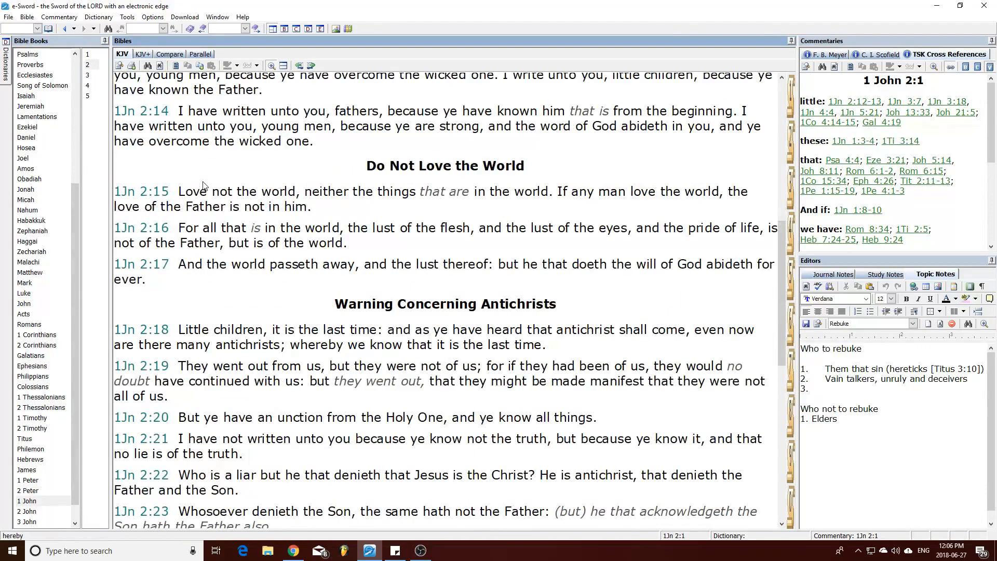
scroll("down", 3)
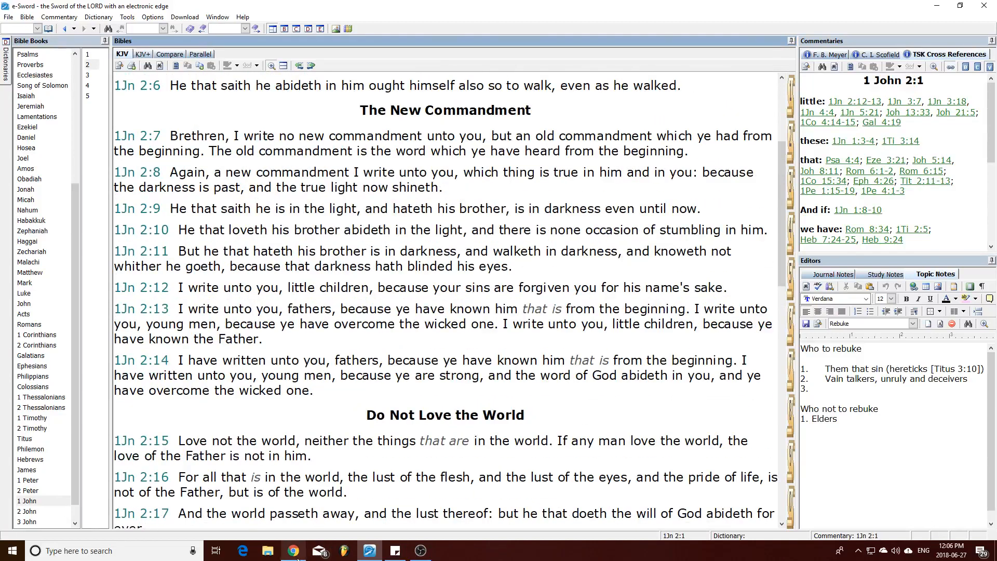
left_click(292, 550)
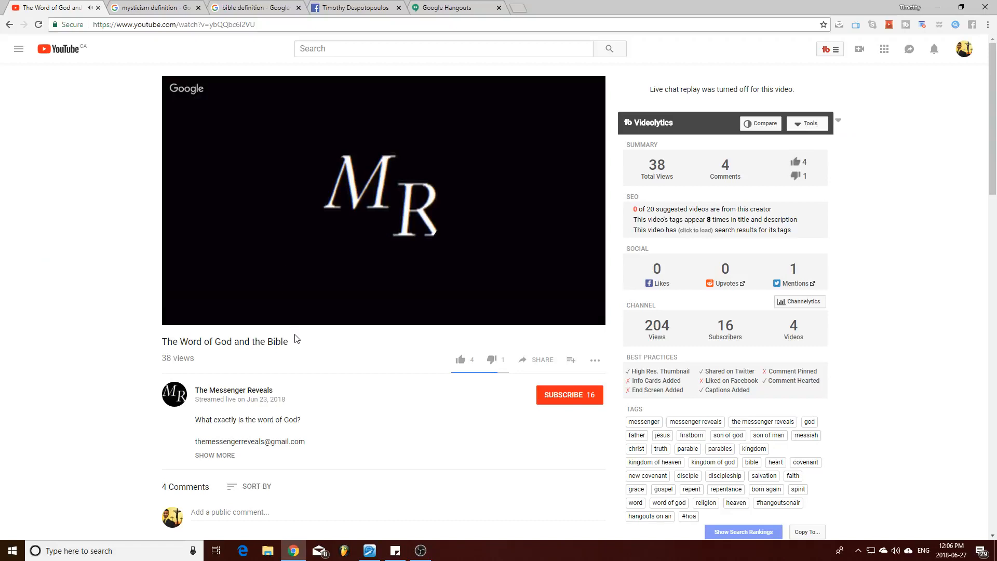
mouse_move(205, 339)
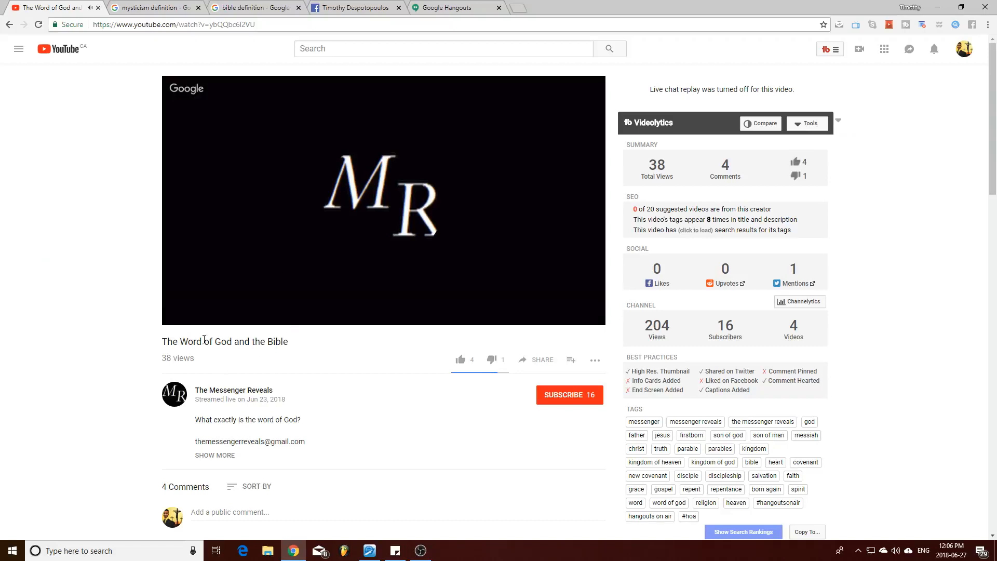
Leave the video paused and bring the e-Sword window with John 10 back up.
left_click(383, 201)
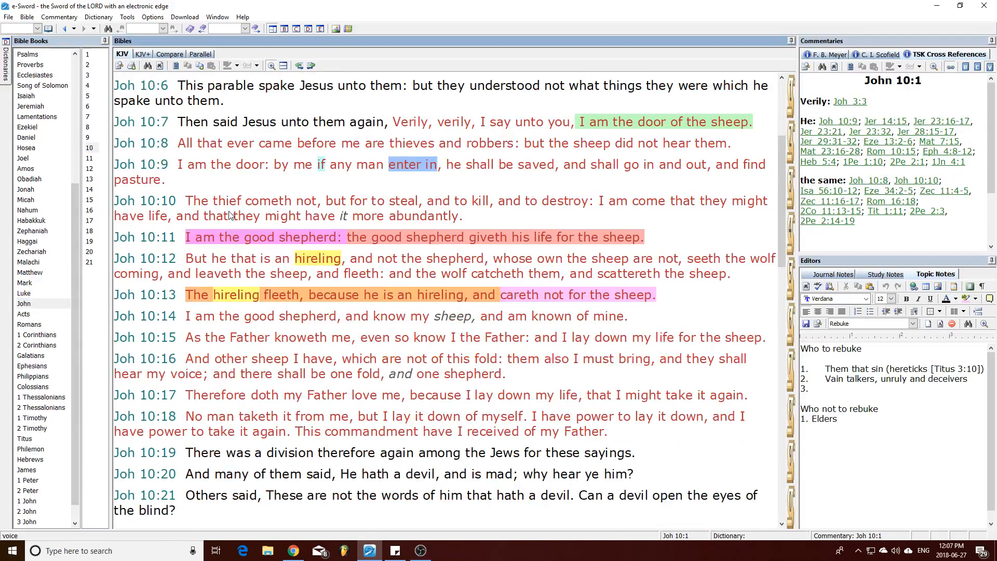
Scroll through John 10 and pick out verse 34 about being called gods.
scroll("down", 3)
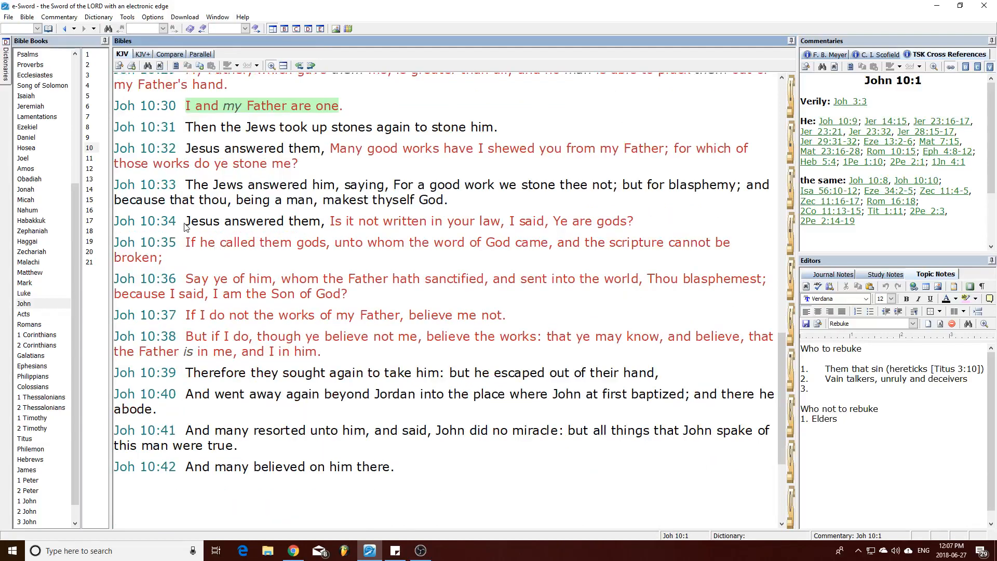
left_click_drag(185, 220, 321, 220)
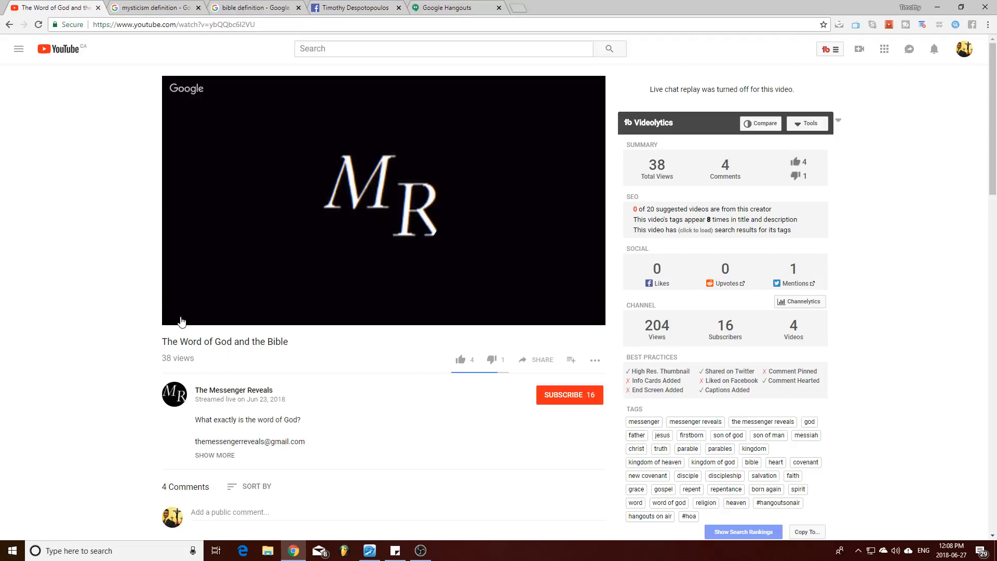
Resume the video to 2:15, pause it, and return to e-Sword showing Hebrews 11.
left_click(180, 314)
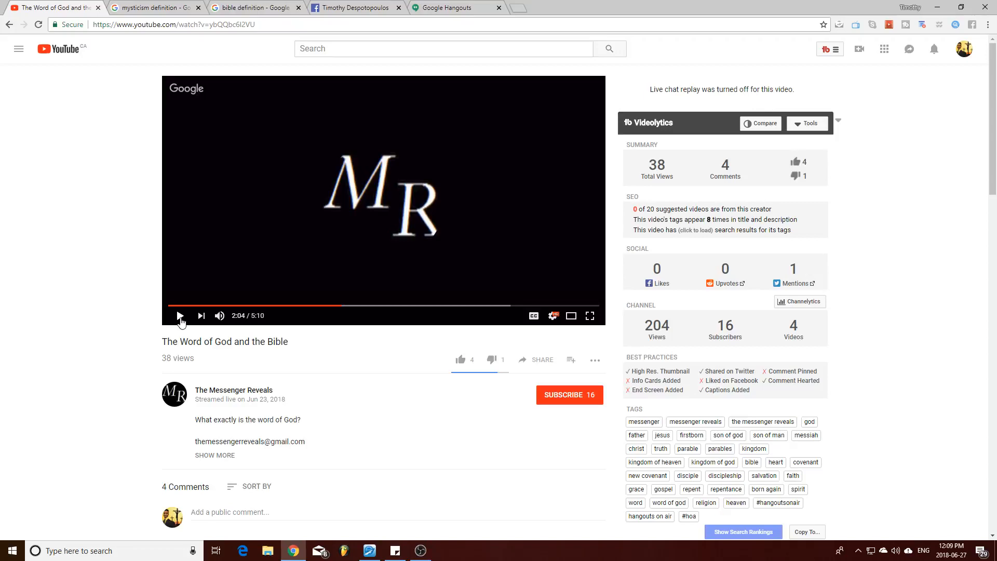
mouse_move(180, 323)
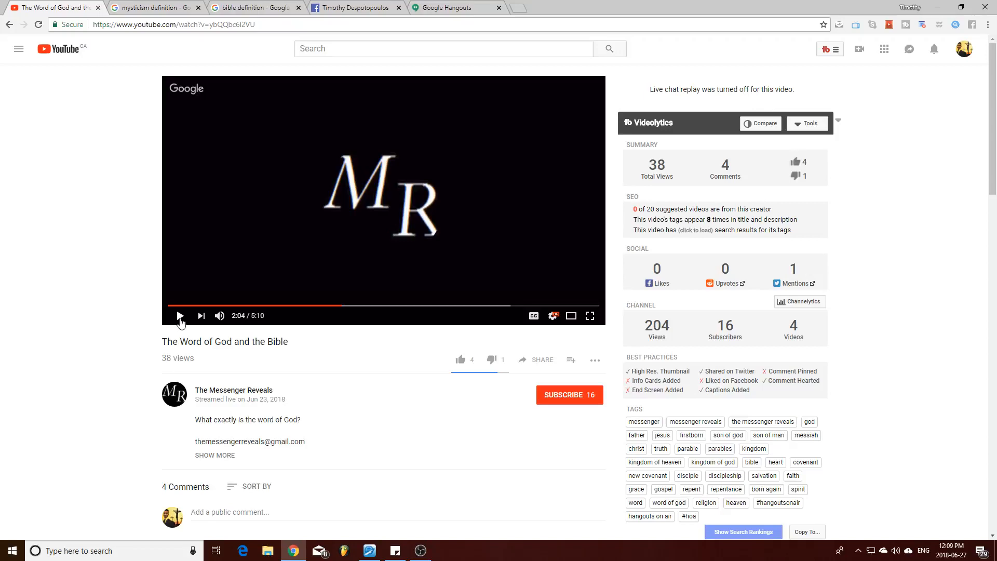
scroll("down", 3)
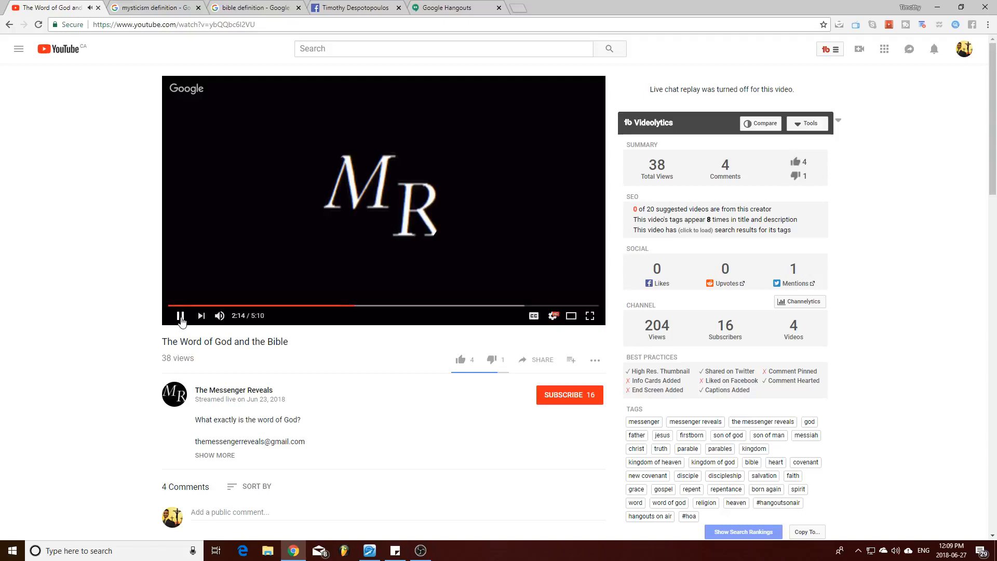
left_click(180, 316)
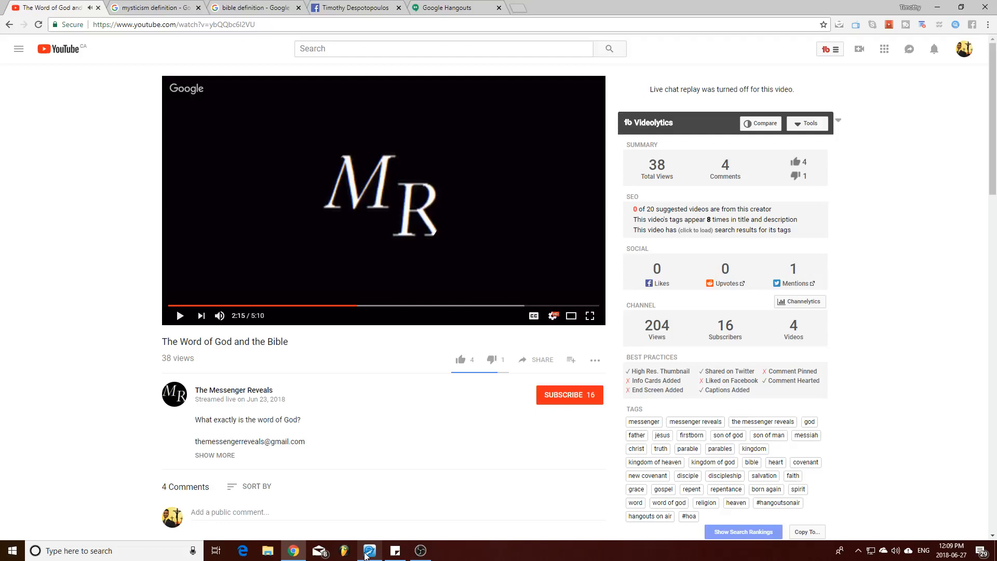
left_click(369, 551)
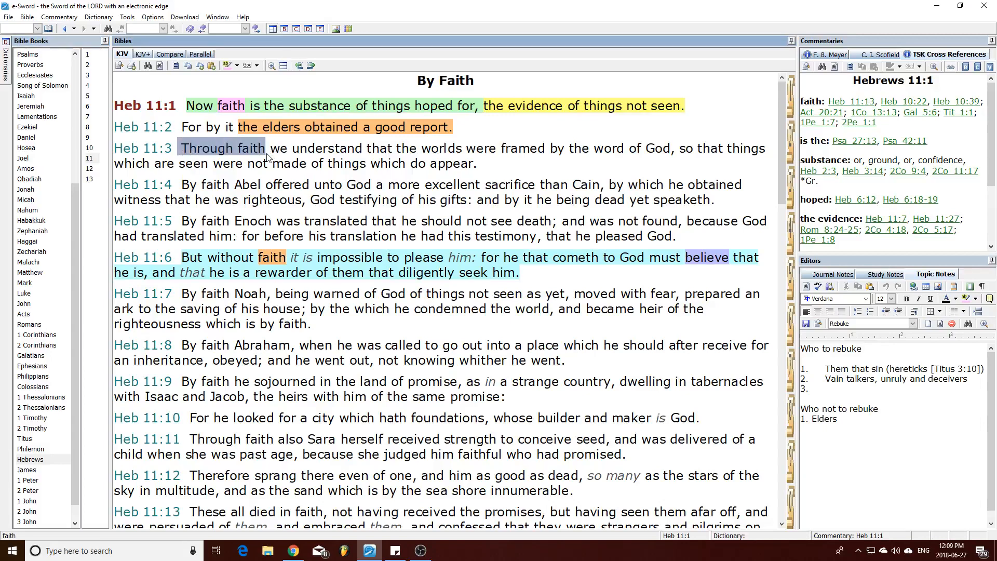
Highlight the end of Hebrews 11:3 in the KJV pane, clear the selection, and return to the YouTube video.
left_click_drag(267, 148, 455, 147)
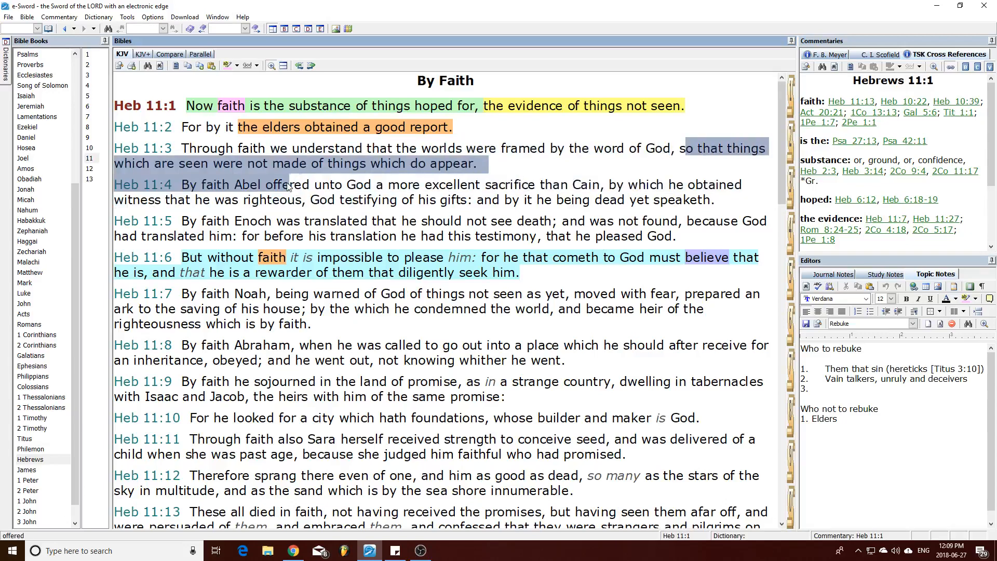
left_click(579, 169)
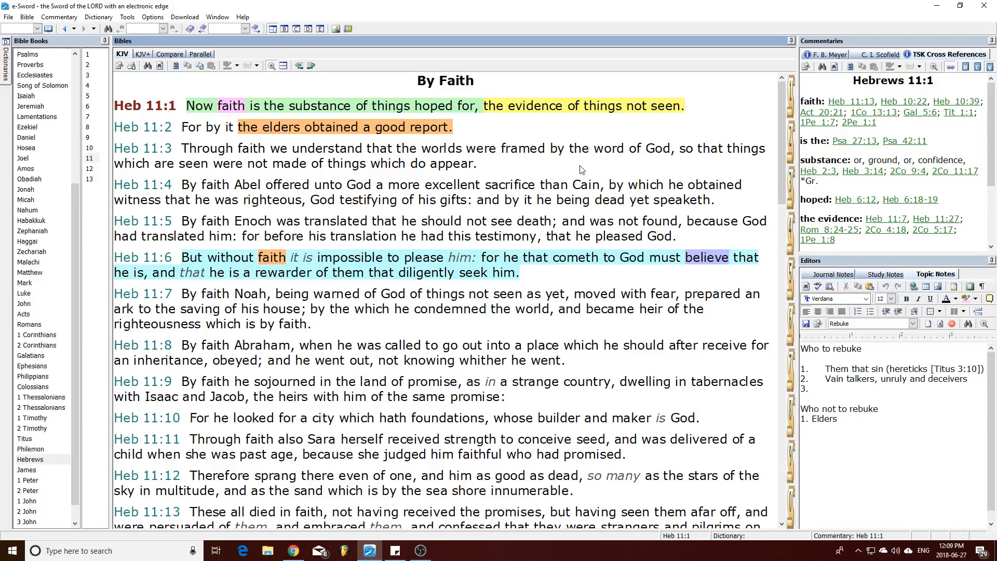
mouse_move(570, 169)
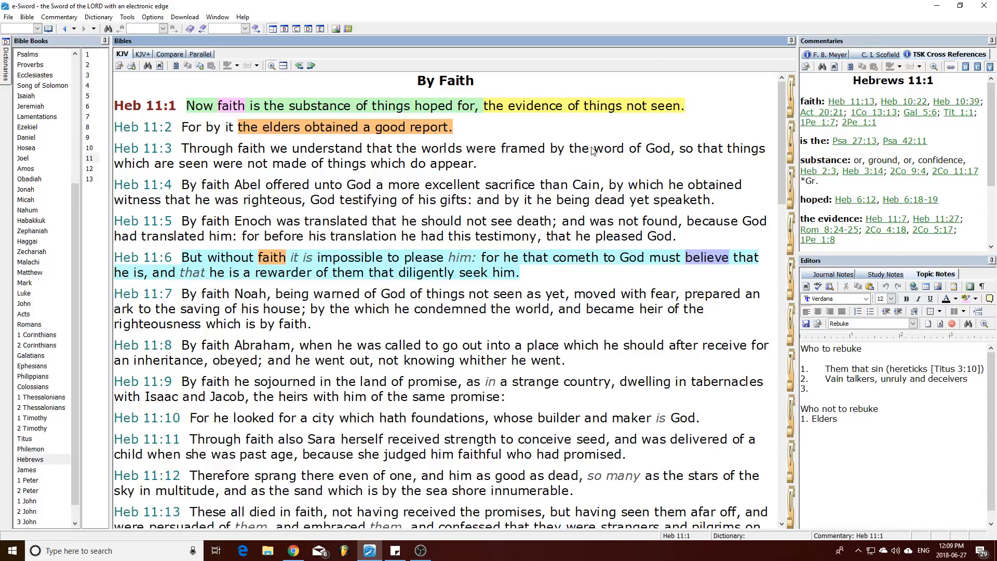
double_click(658, 149)
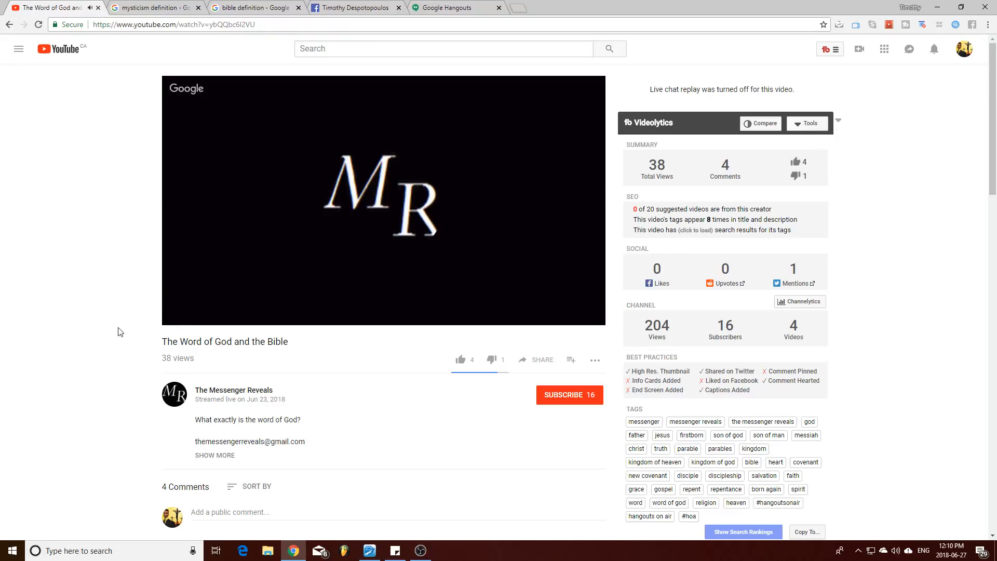
Play the video on from 2:15 in short bursts and pause it around 2:27.
left_click(181, 316)
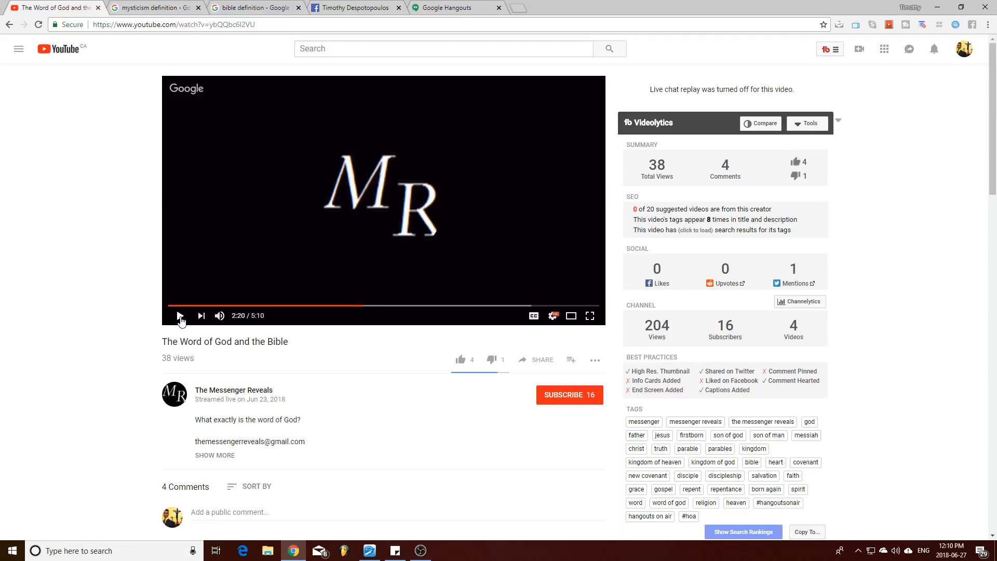
left_click(181, 315)
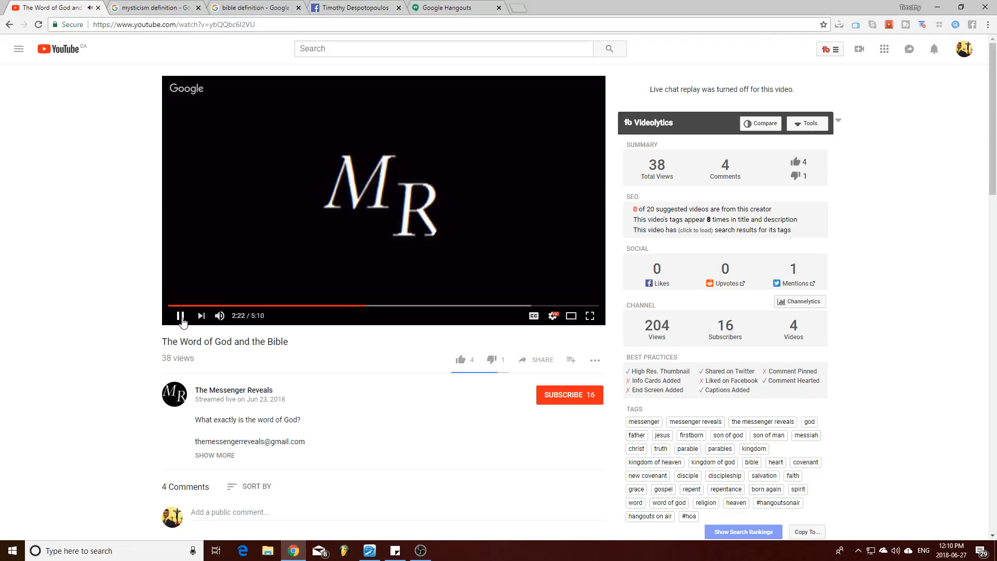
left_click(181, 316)
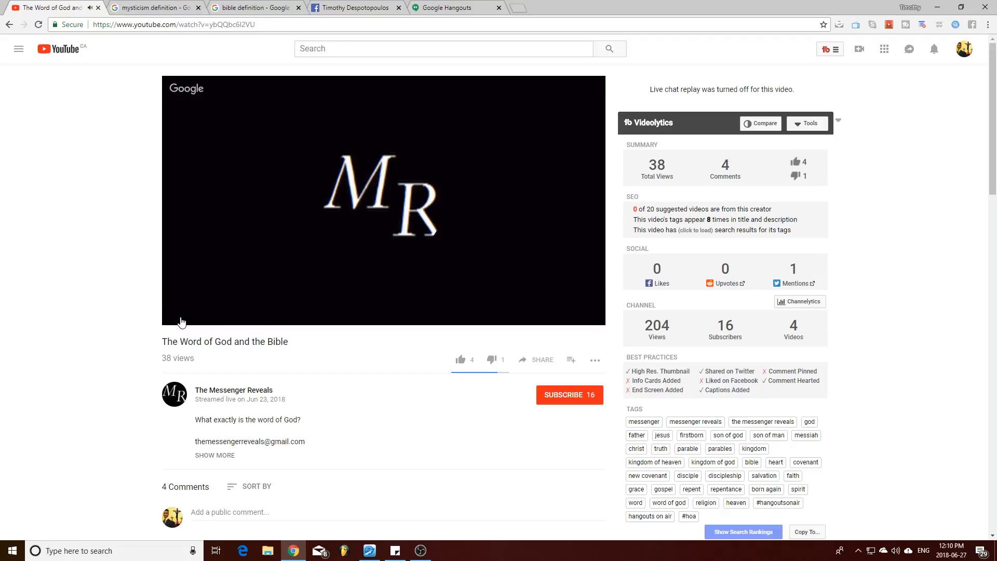
left_click(181, 316)
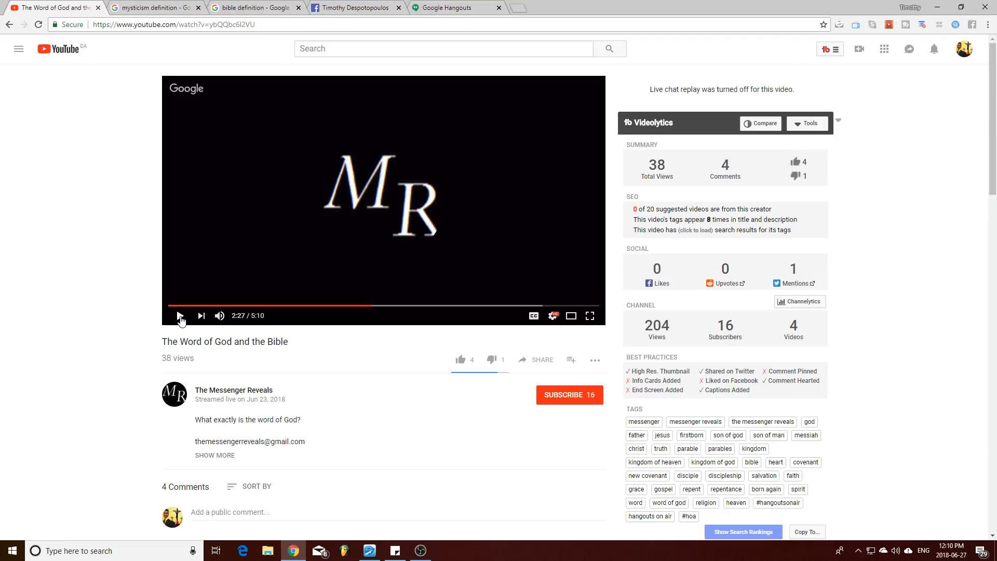
Play the video on to 2:38, pause there, then resume it.
left_click(181, 316)
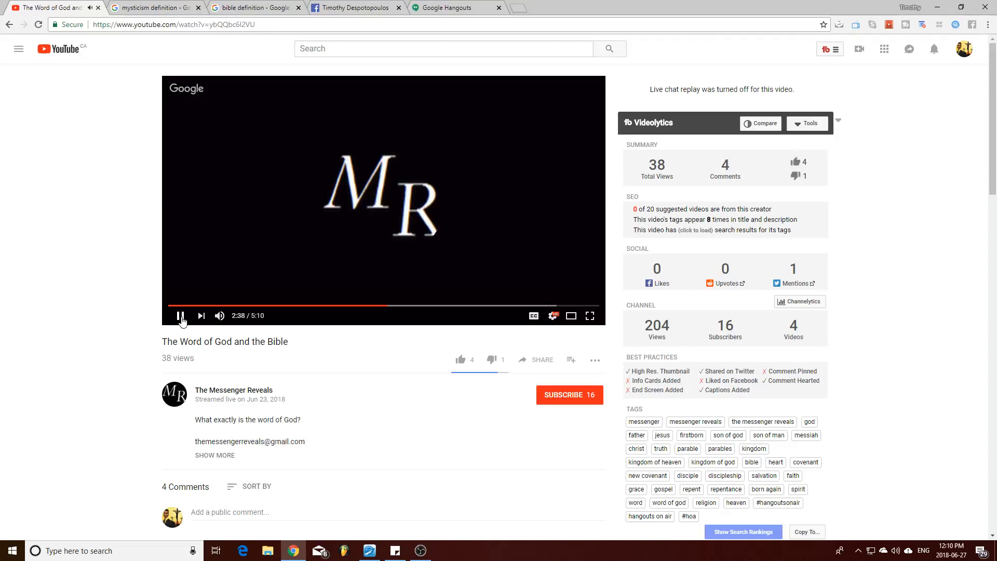
left_click(181, 316)
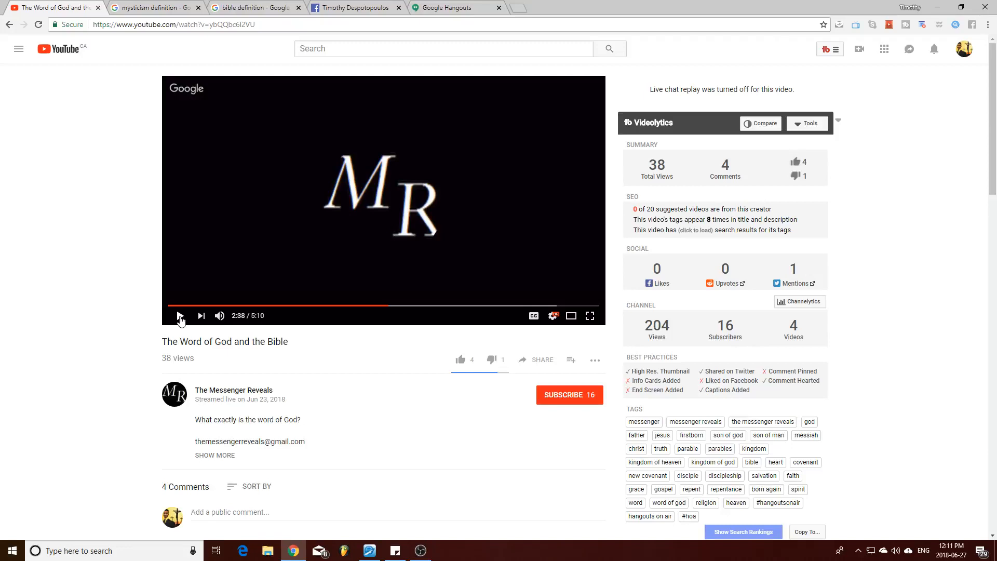
left_click(180, 316)
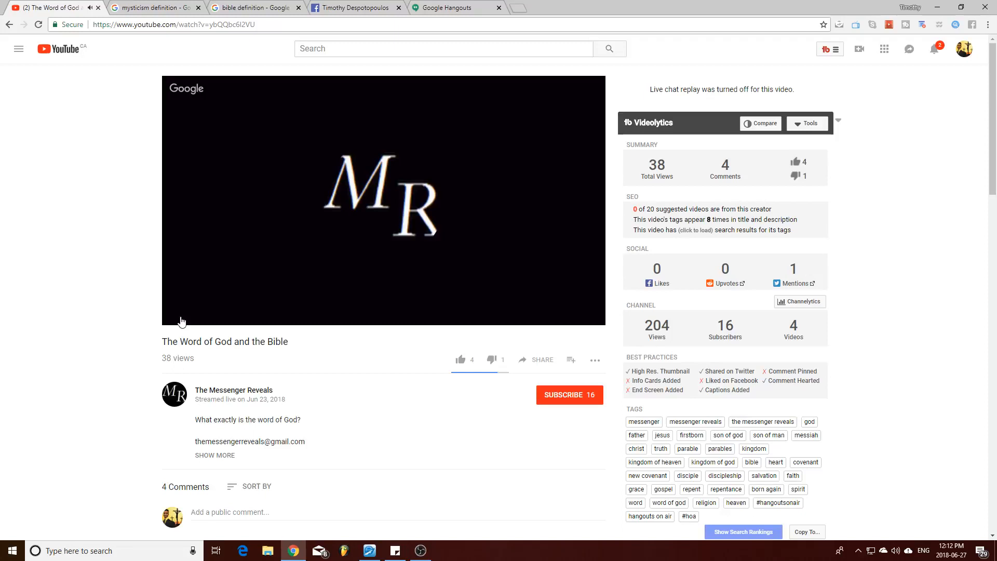
Play the video past 2:59 in two short stretches and pause it at 3:13.
left_click(181, 316)
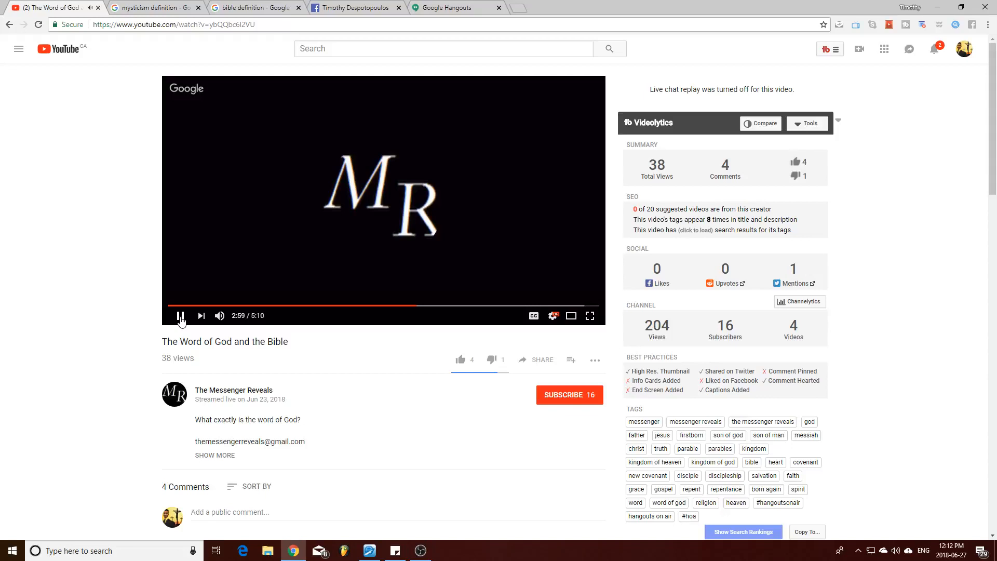
left_click(181, 316)
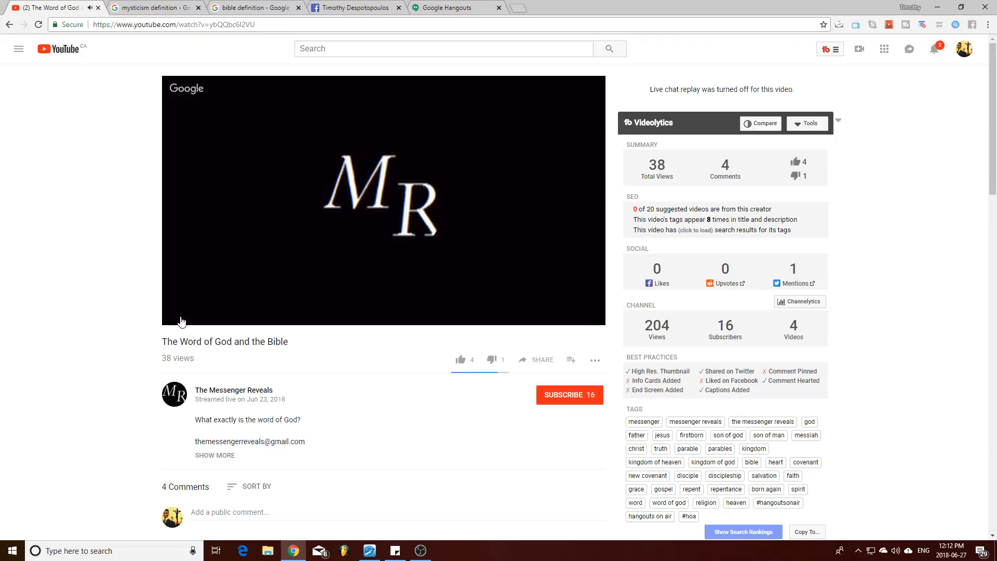
left_click(180, 316)
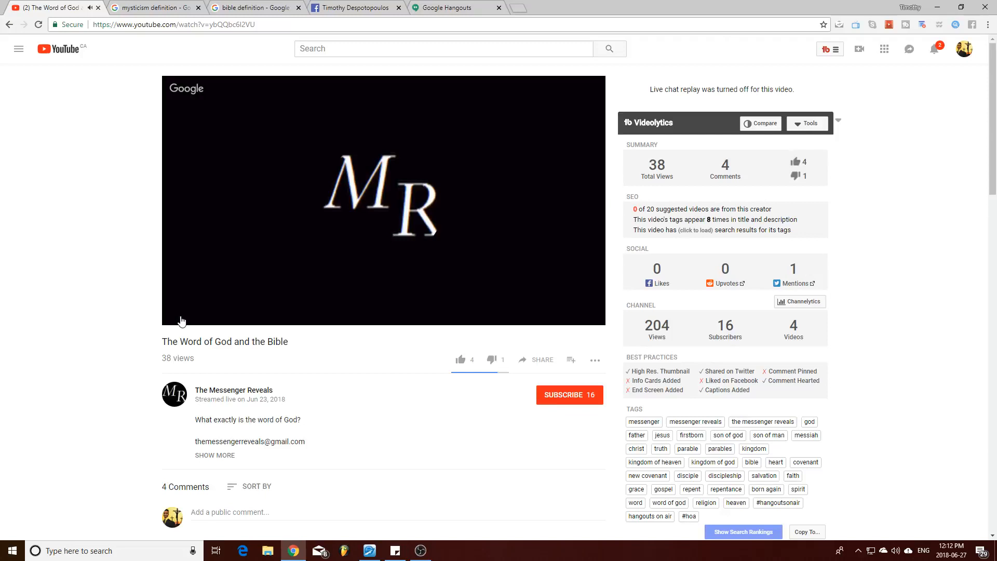
left_click(180, 315)
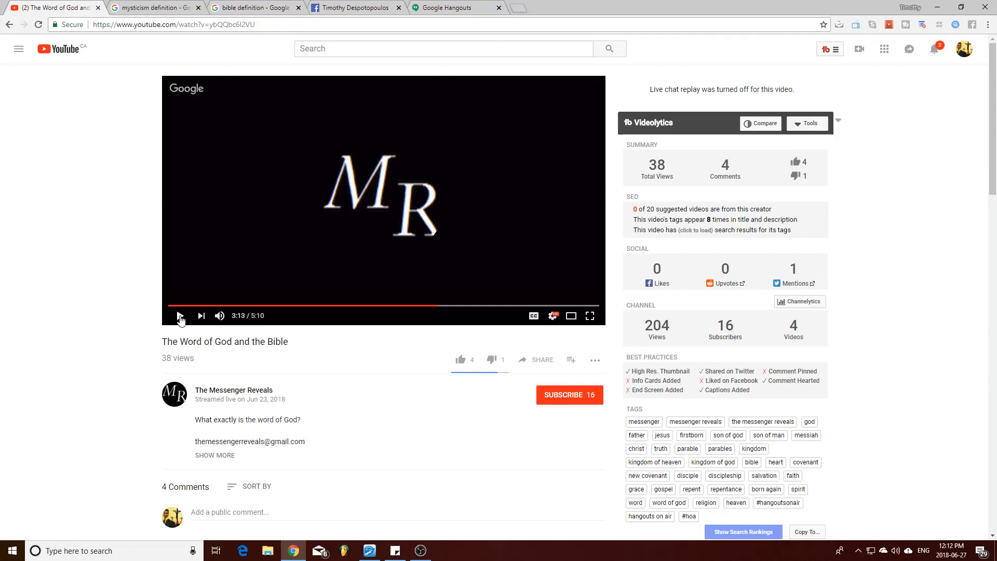
Play the video on from 3:13 and pause it at 3:34.
left_click(181, 316)
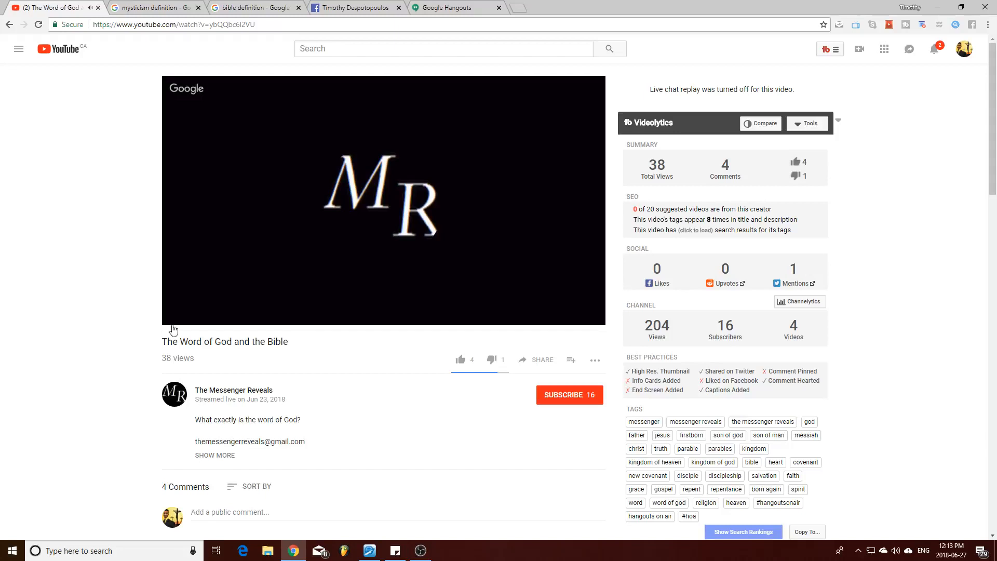
mouse_move(157, 311)
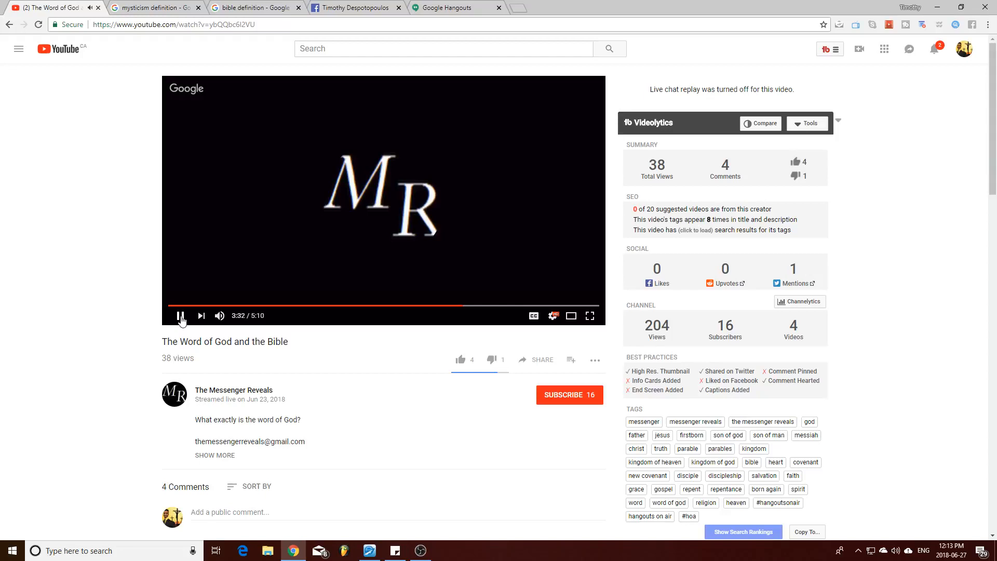
left_click(181, 316)
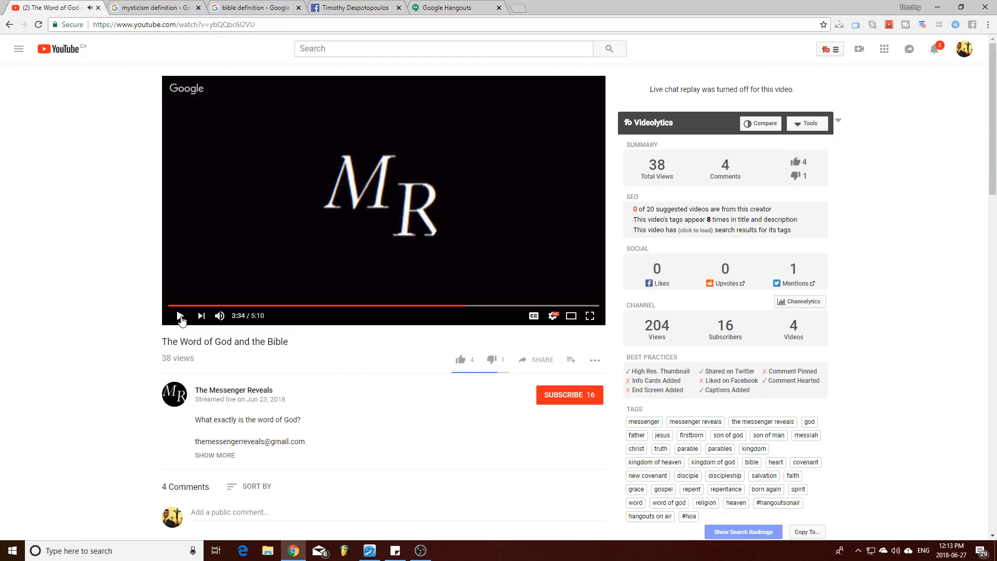
left_click(180, 316)
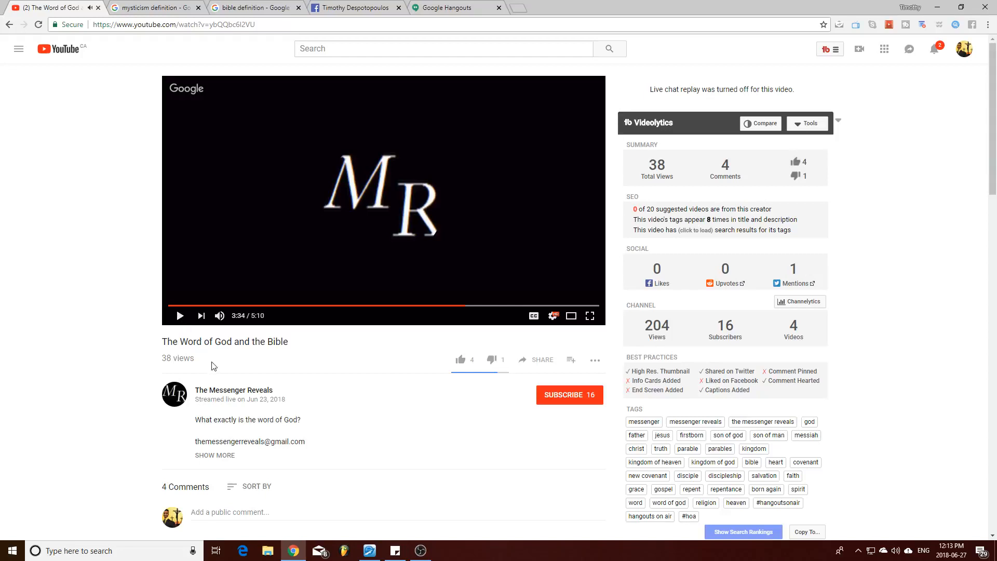
mouse_move(311, 465)
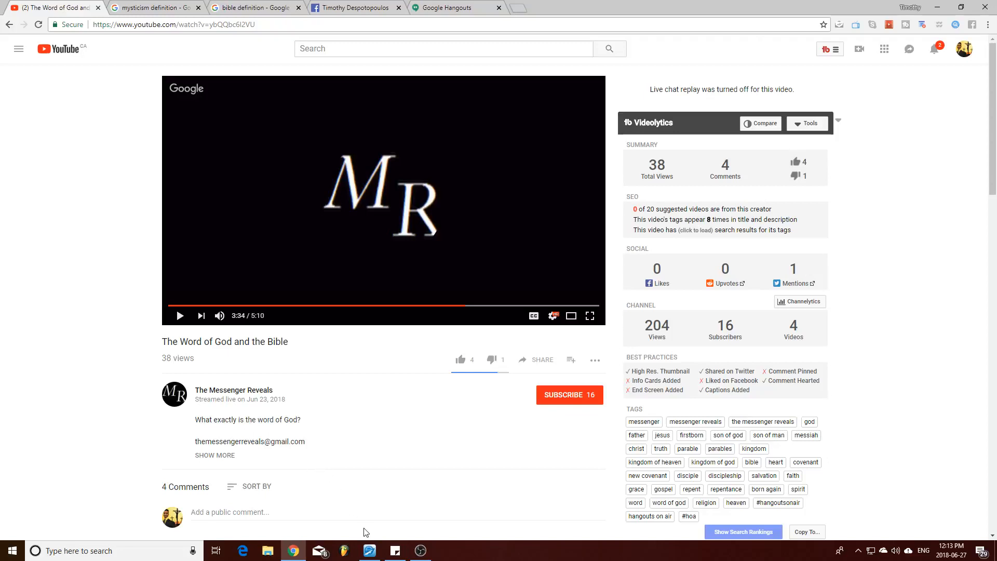
mouse_move(375, 525)
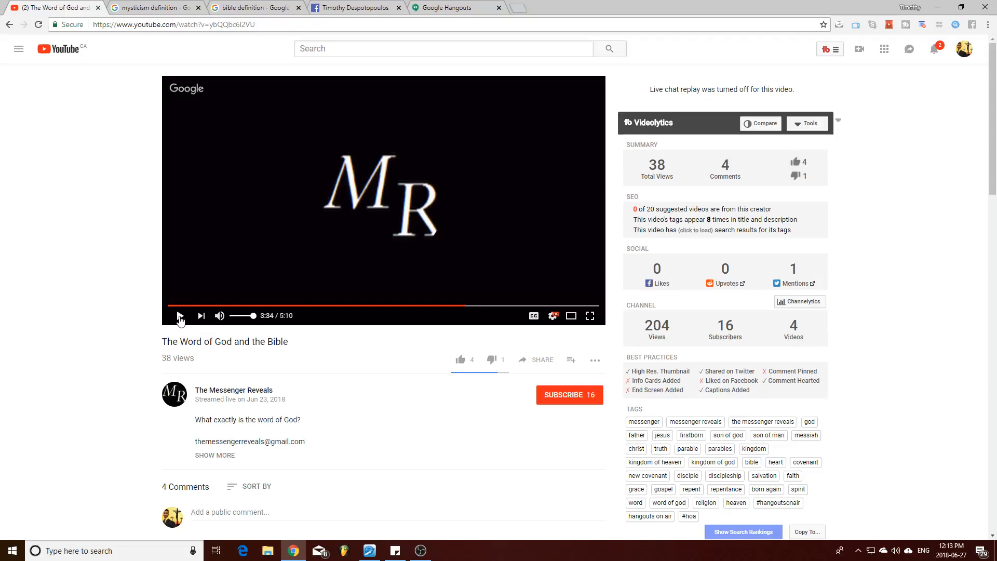
left_click(180, 316)
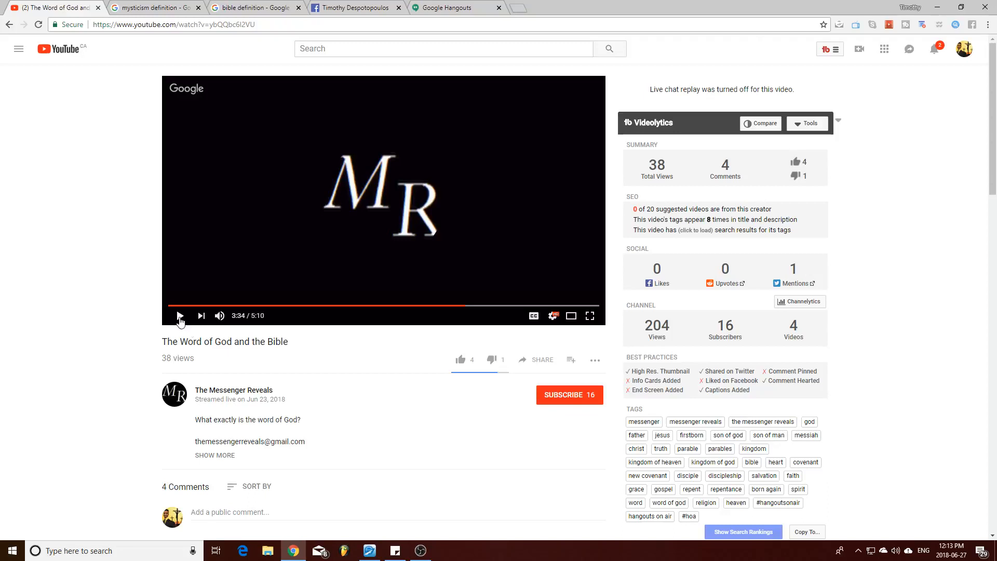
Resume the video from 3:34 and pause it at 3:50.
left_click(179, 316)
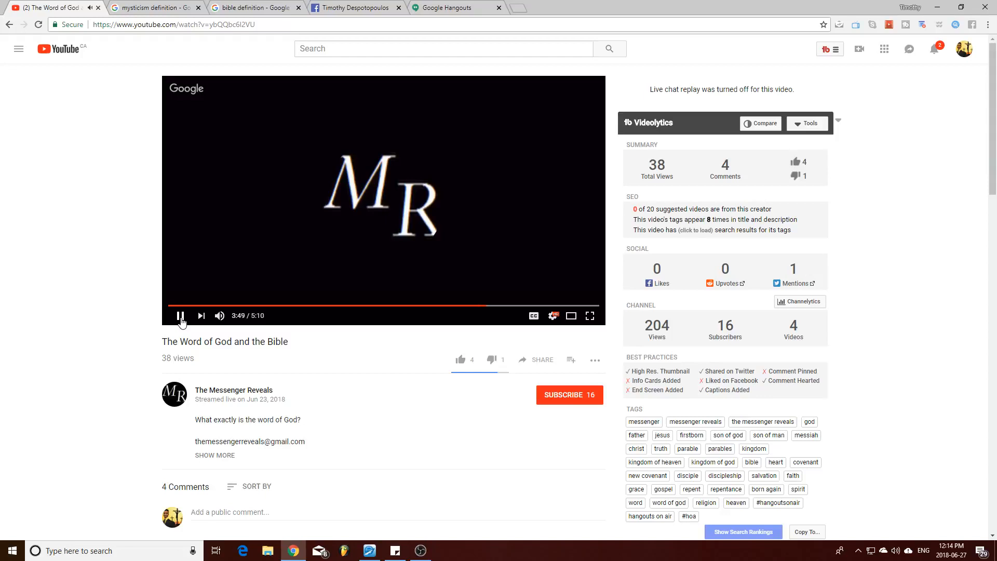
left_click(181, 316)
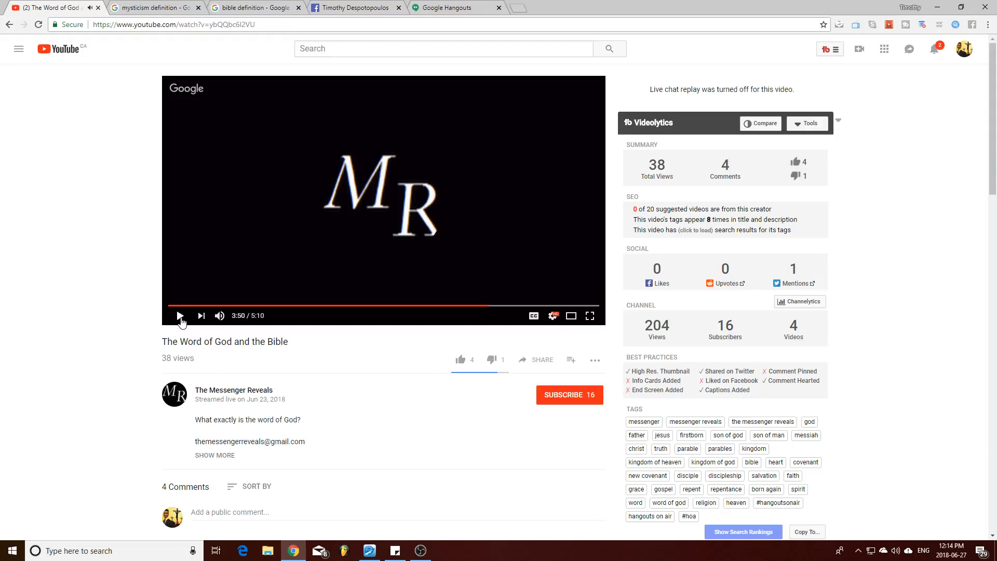
mouse_move(369, 484)
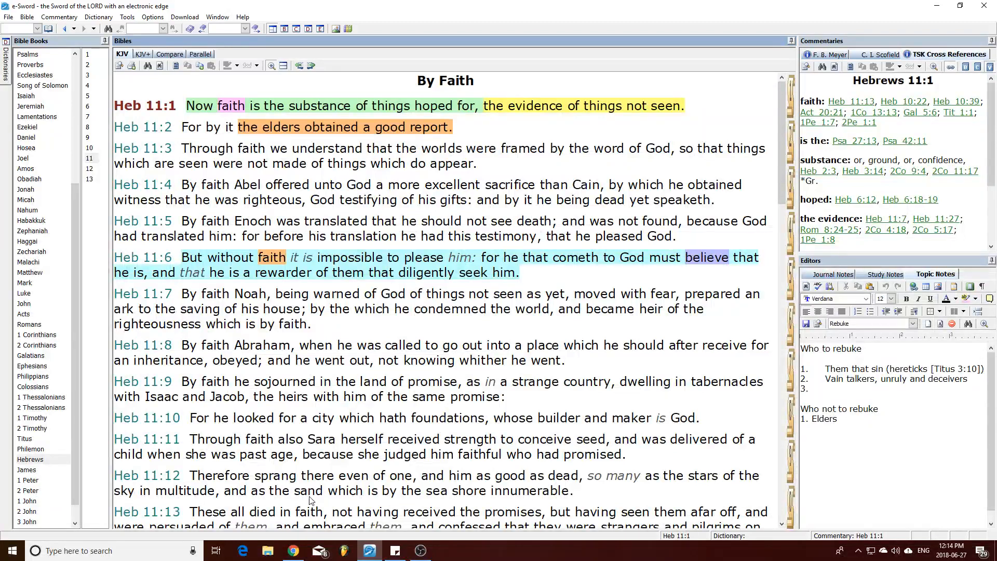
Move from Hebrews through Luke 17 to John 17 in the Bible Books list, showing verses 20–21.
left_click(24, 293)
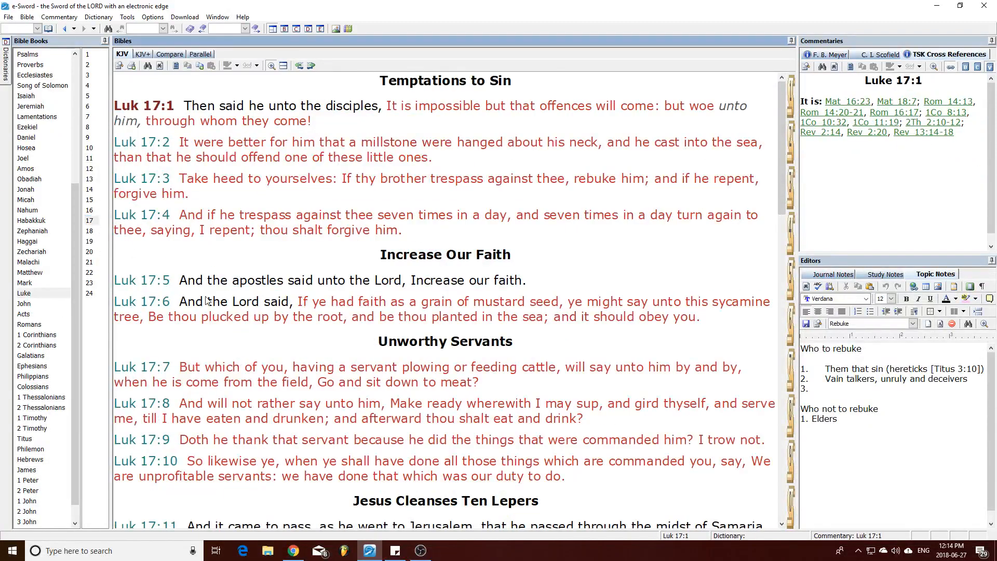
scroll("down", 3)
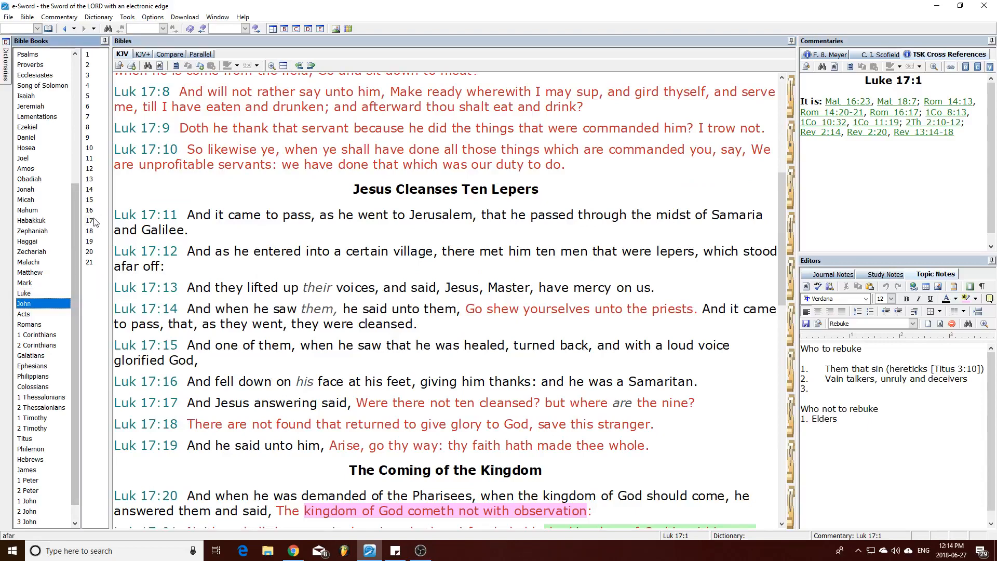
left_click(24, 304)
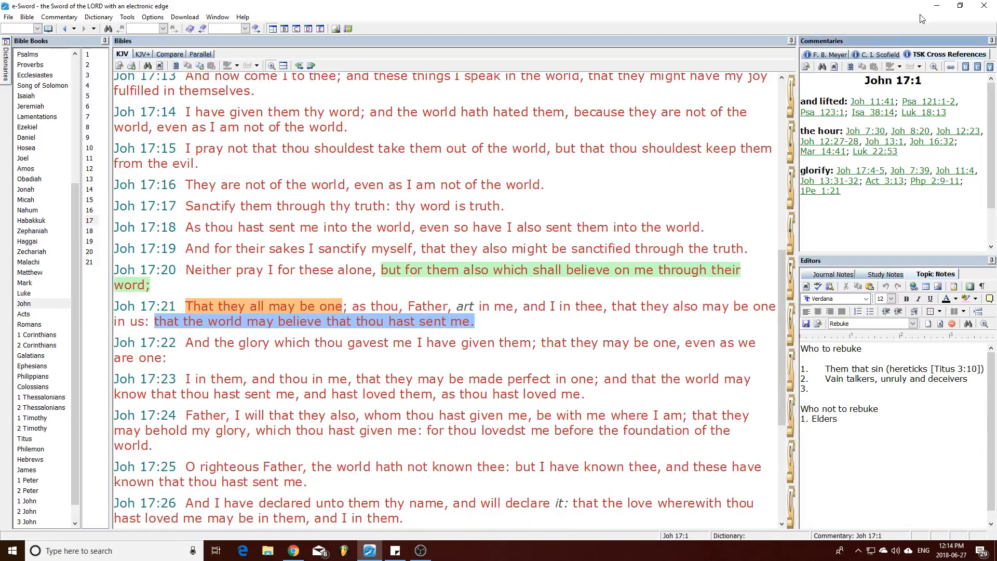
Return to Chrome and play the video on from 3:50 through 4:02 to about 4:18.
left_click(292, 550)
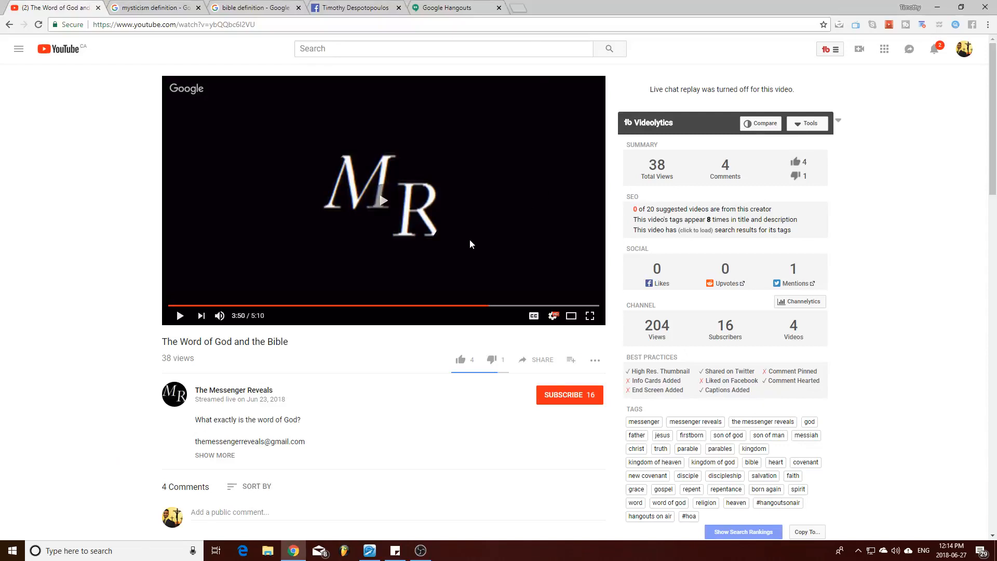
left_click(179, 316)
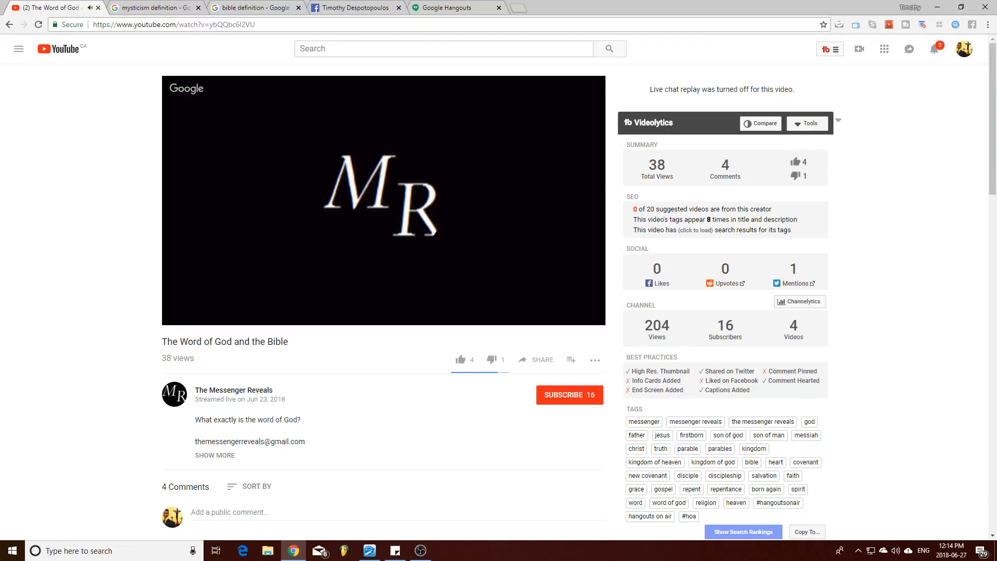
mouse_move(335, 339)
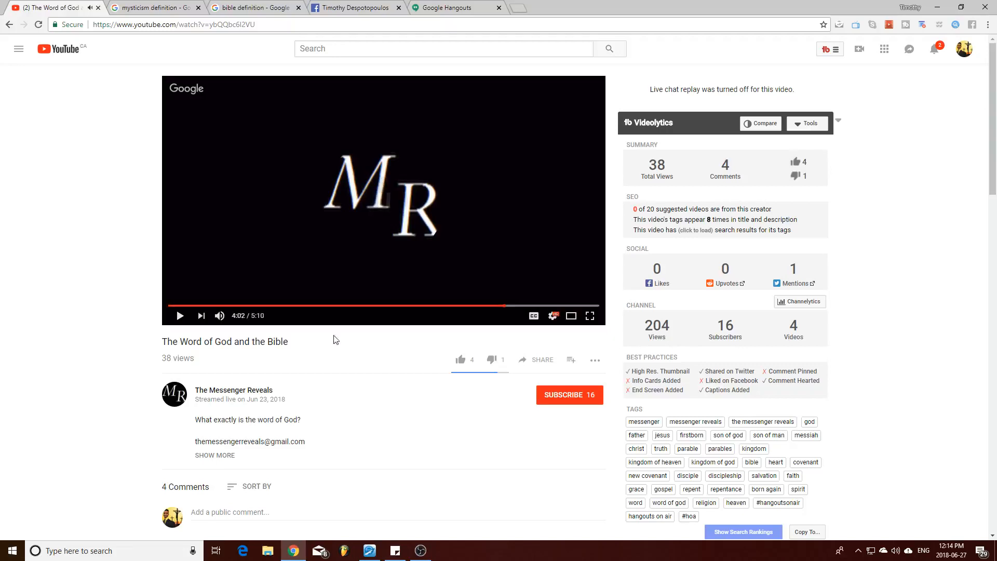
mouse_move(342, 423)
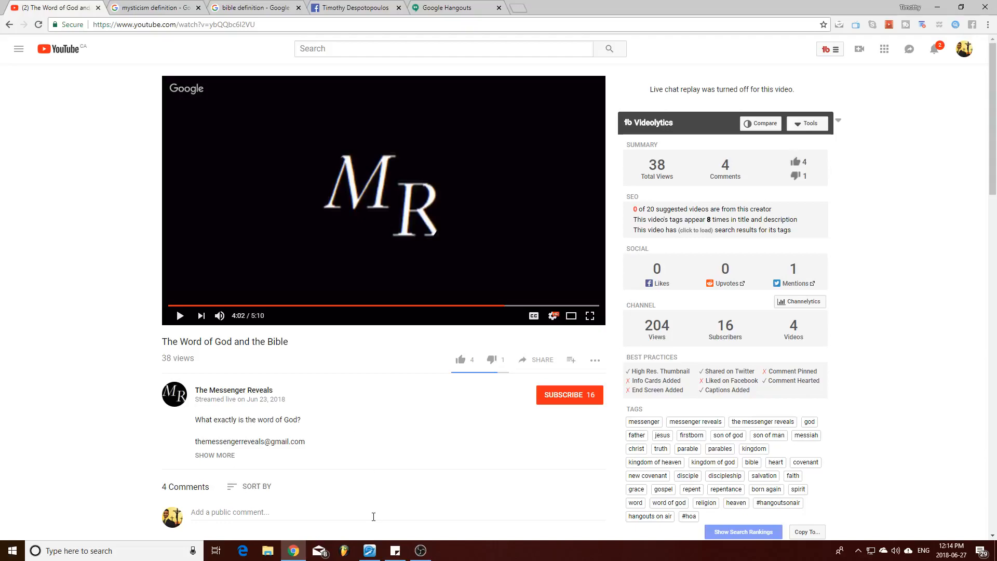
left_click(369, 550)
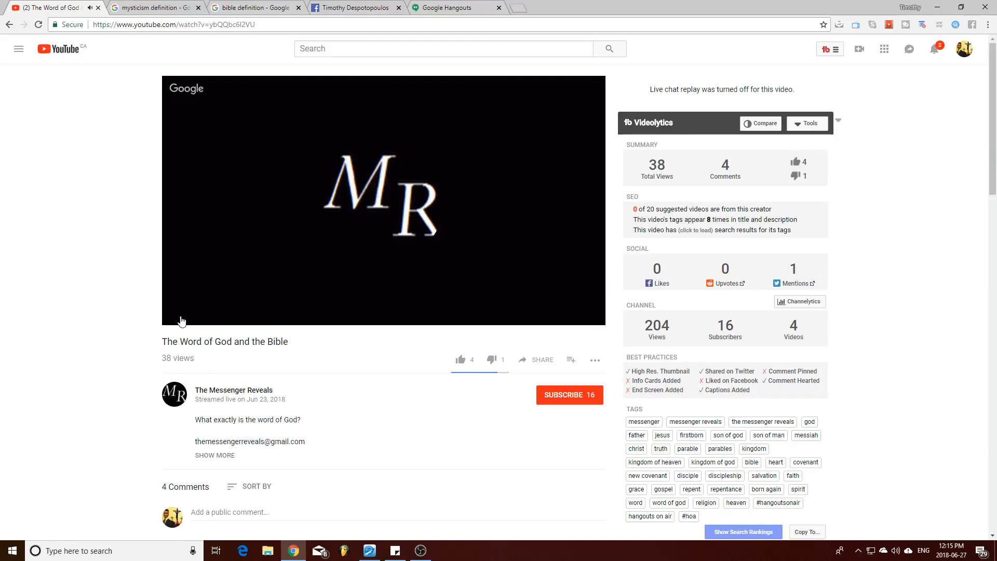
left_click(181, 316)
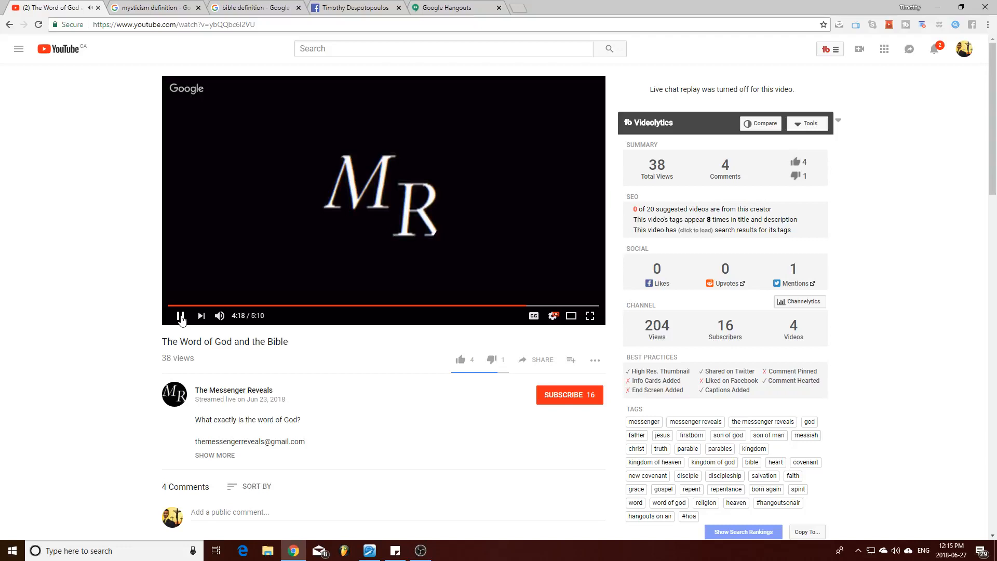
Pause the video at 4:18, then play it on toward 4:41.
left_click(180, 316)
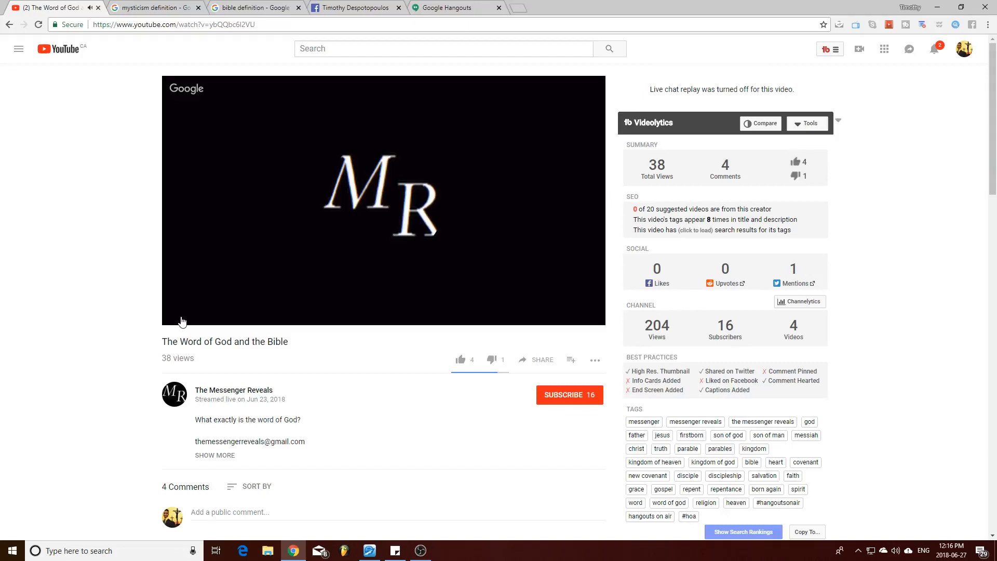
left_click(181, 316)
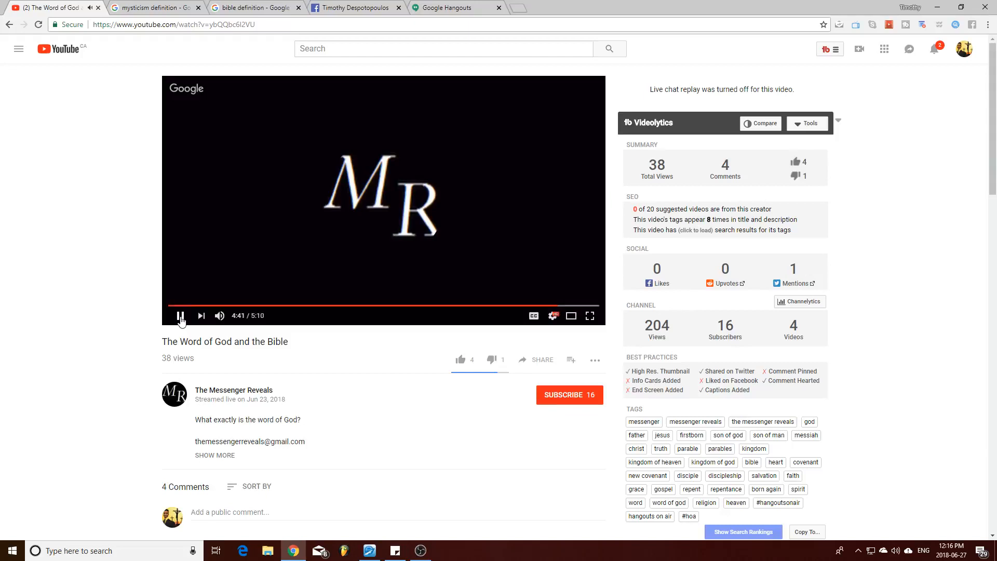
Pause at 4:41, play on to 4:57, pause, and resume toward 5:05.
left_click(180, 316)
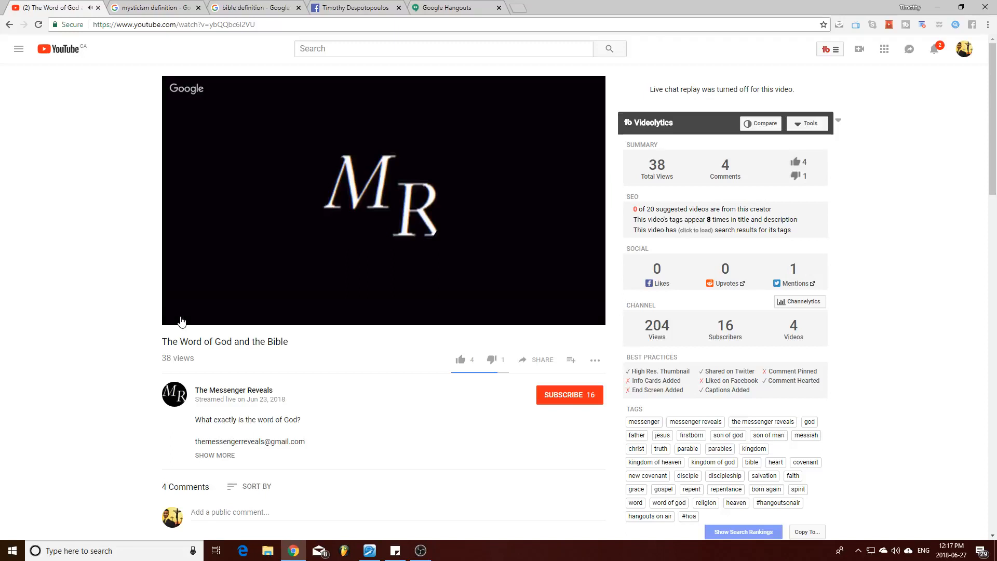
left_click(180, 316)
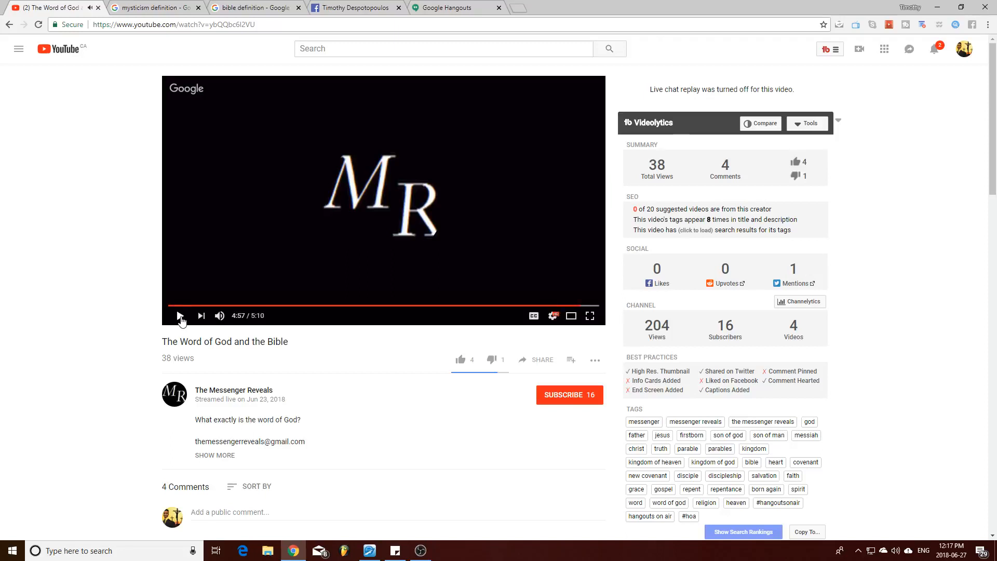
left_click(181, 315)
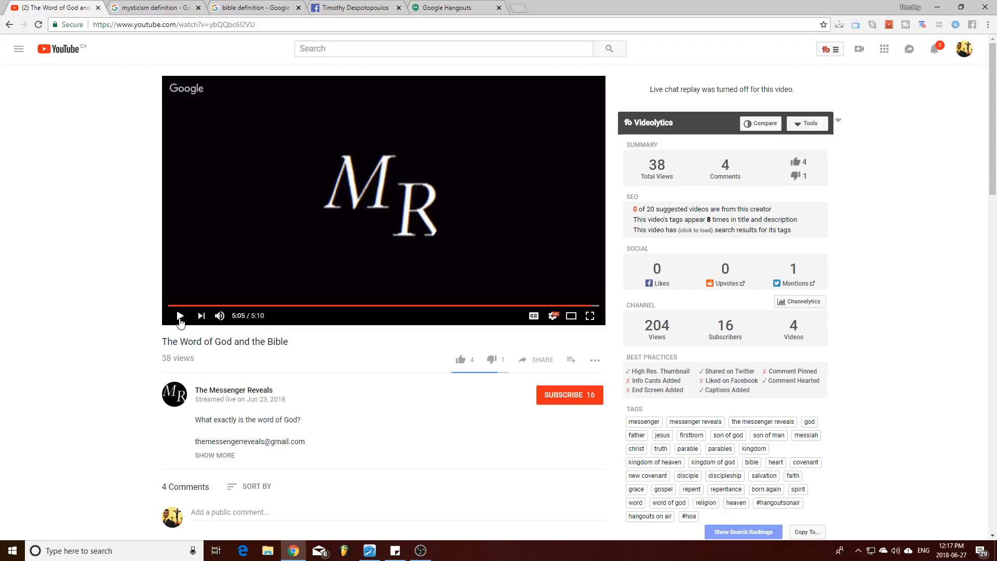
mouse_move(359, 548)
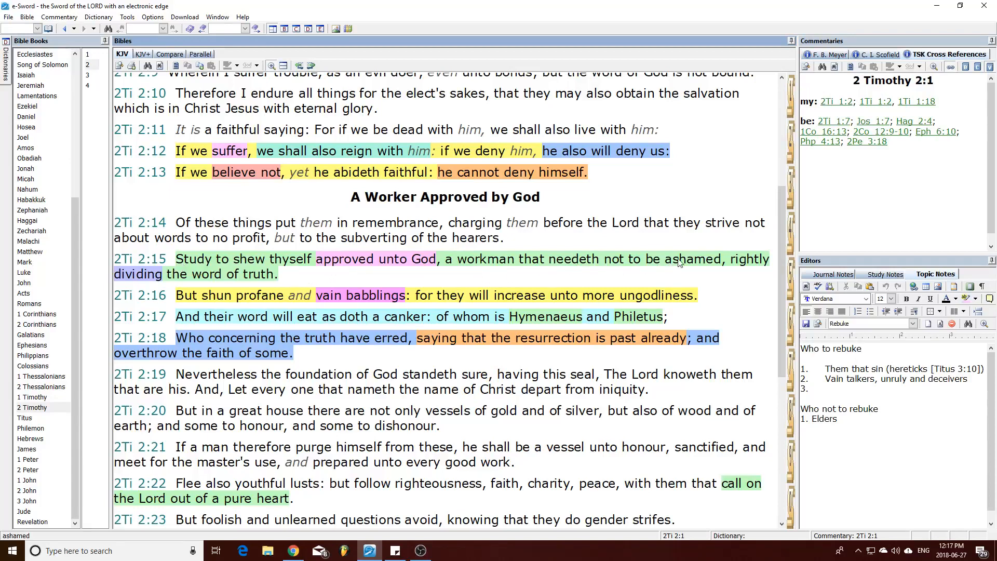
mouse_move(299, 287)
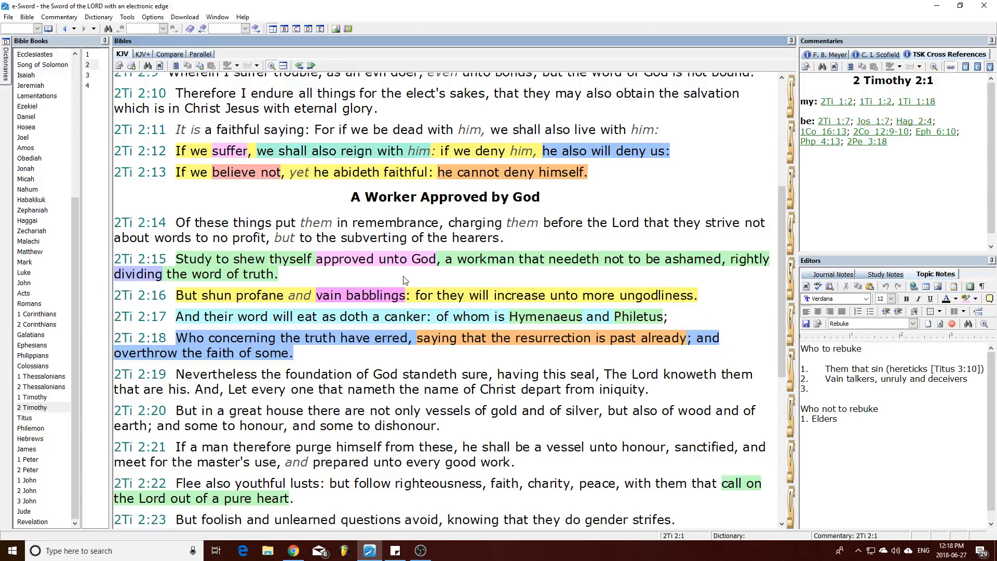
mouse_move(495, 222)
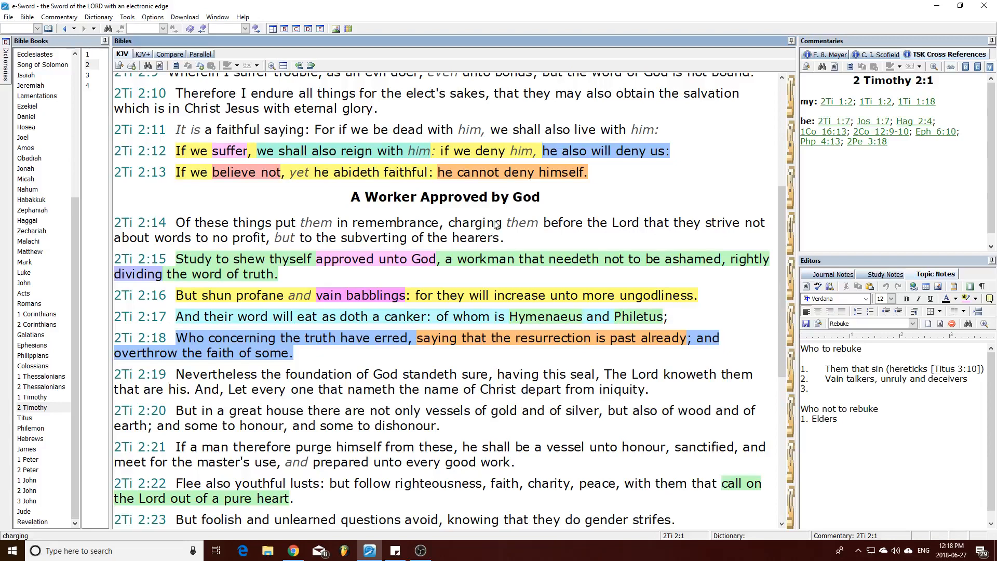